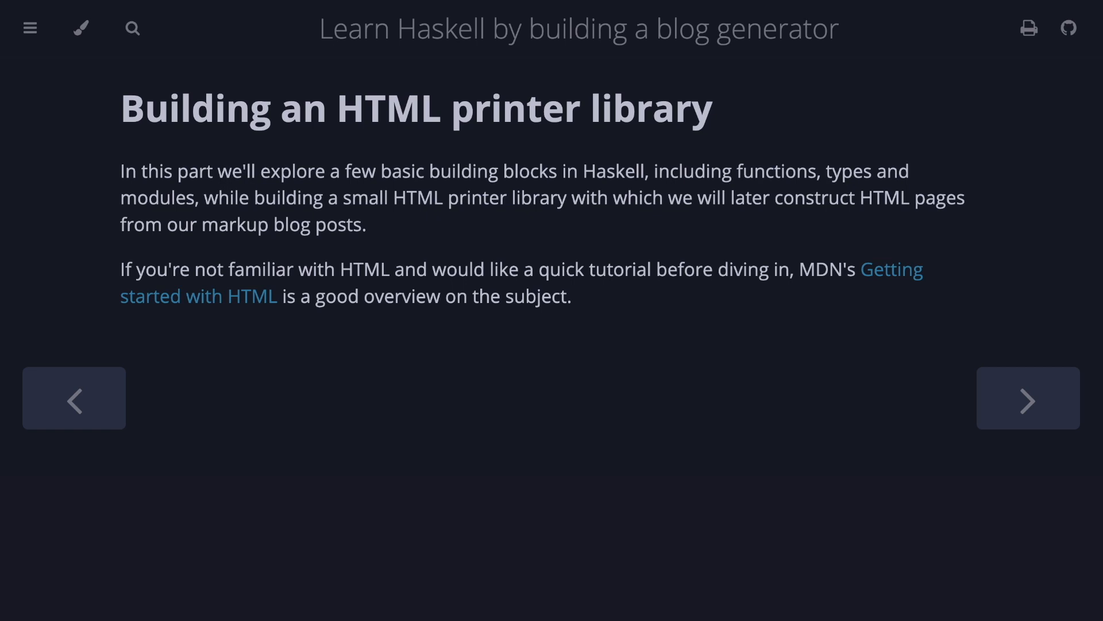
Step: Write wrapHtml content = "<html><body>" <> content <> "</body></html>" in place of the template line
{"action": "left_click", "coordinate": [1028, 398]}
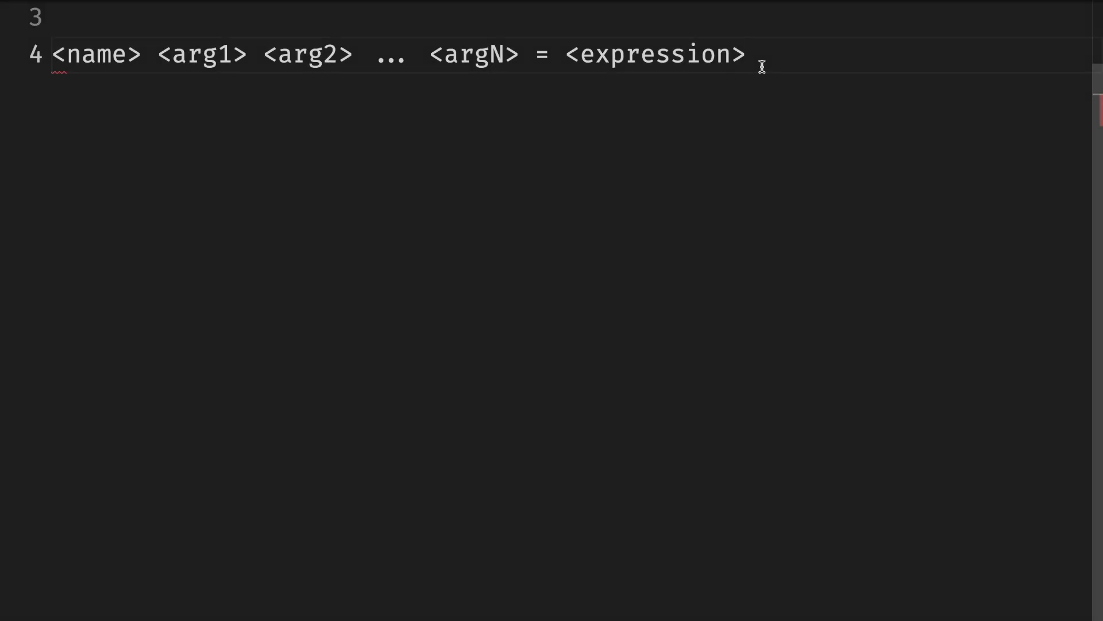
{"action": "left_click", "coordinate": [748, 54]}
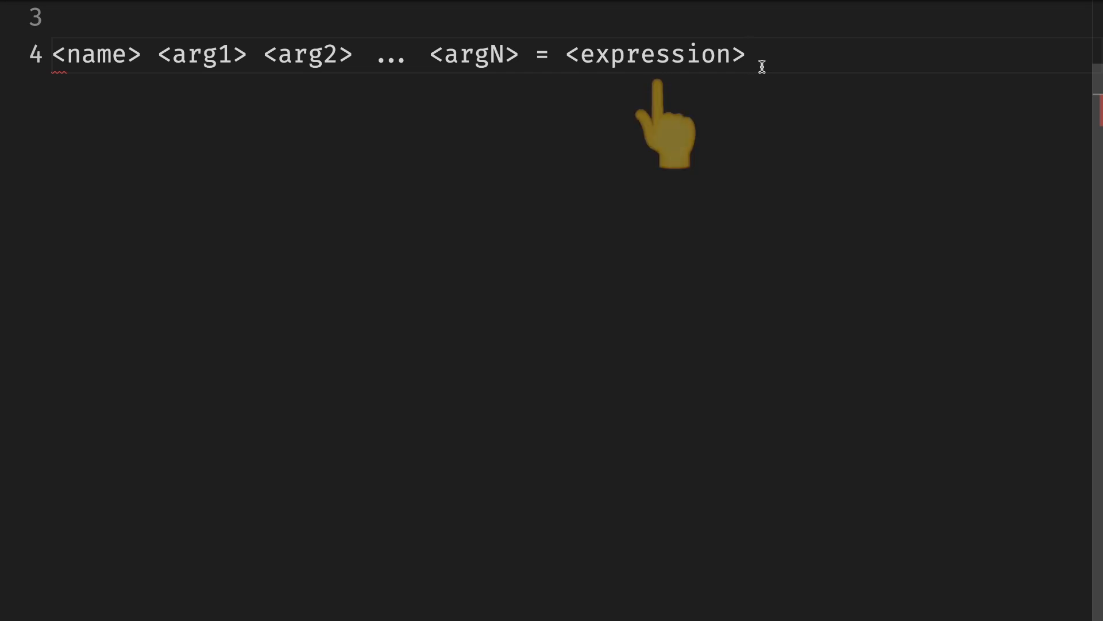
{"action": "left_click", "coordinate": [746, 55]}
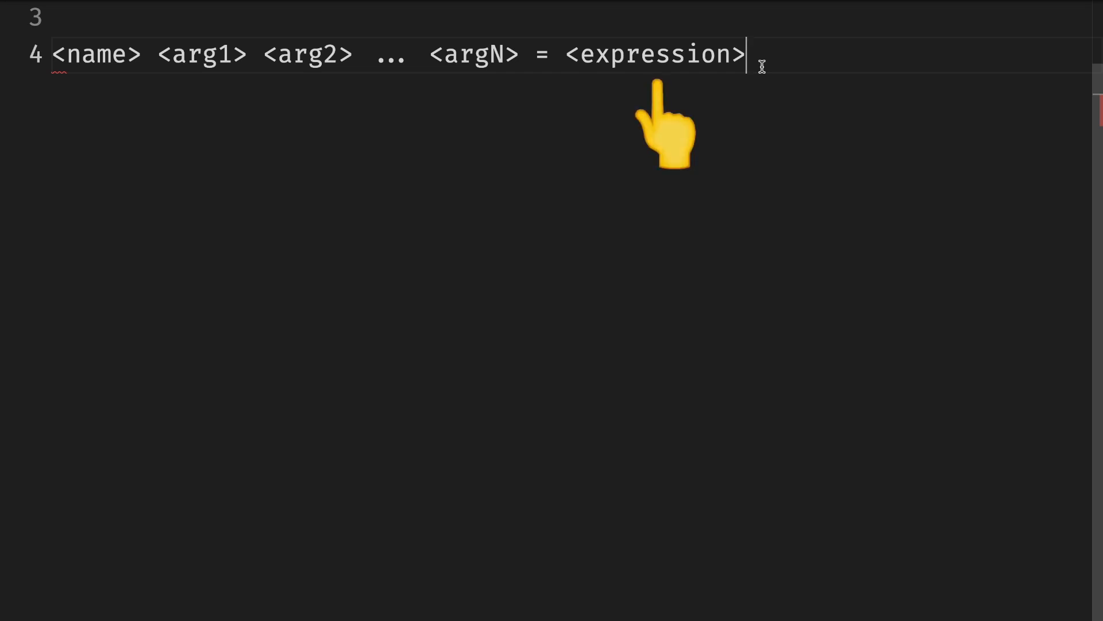
{"action": "type", "text": "wrapHtml"}
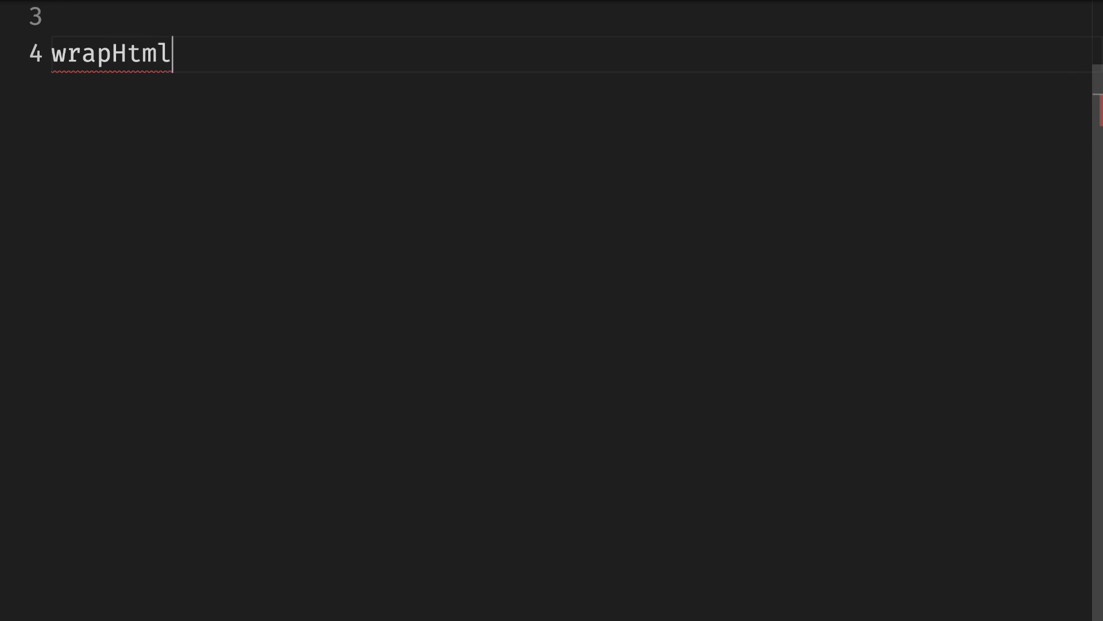
{"action": "type", "text": "content = \"<h"}
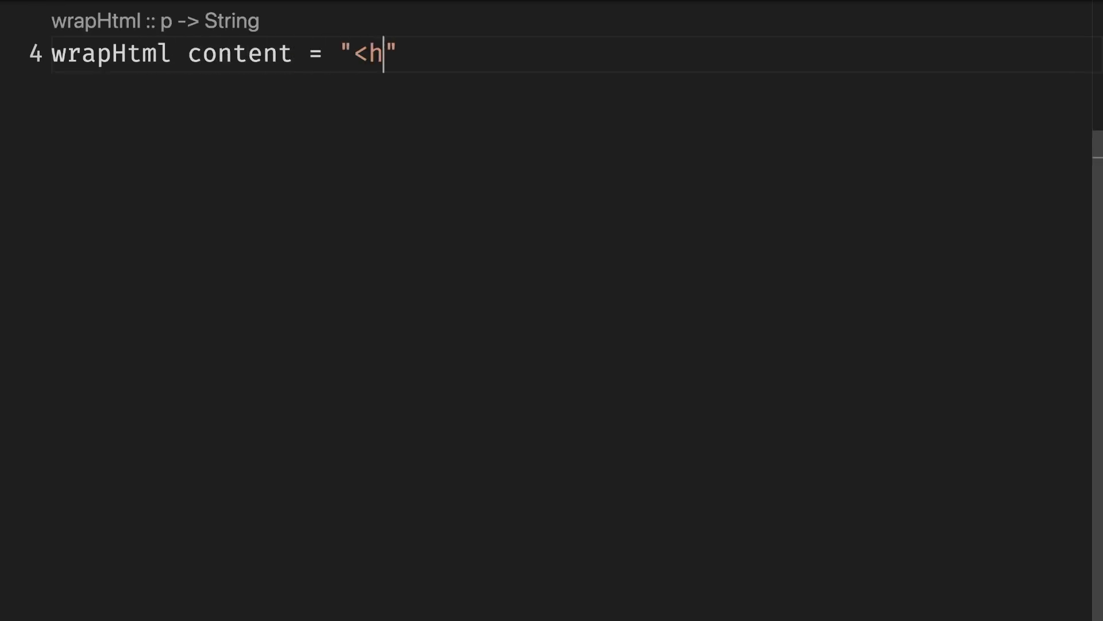
{"action": "type", "text": "tml><body>"}
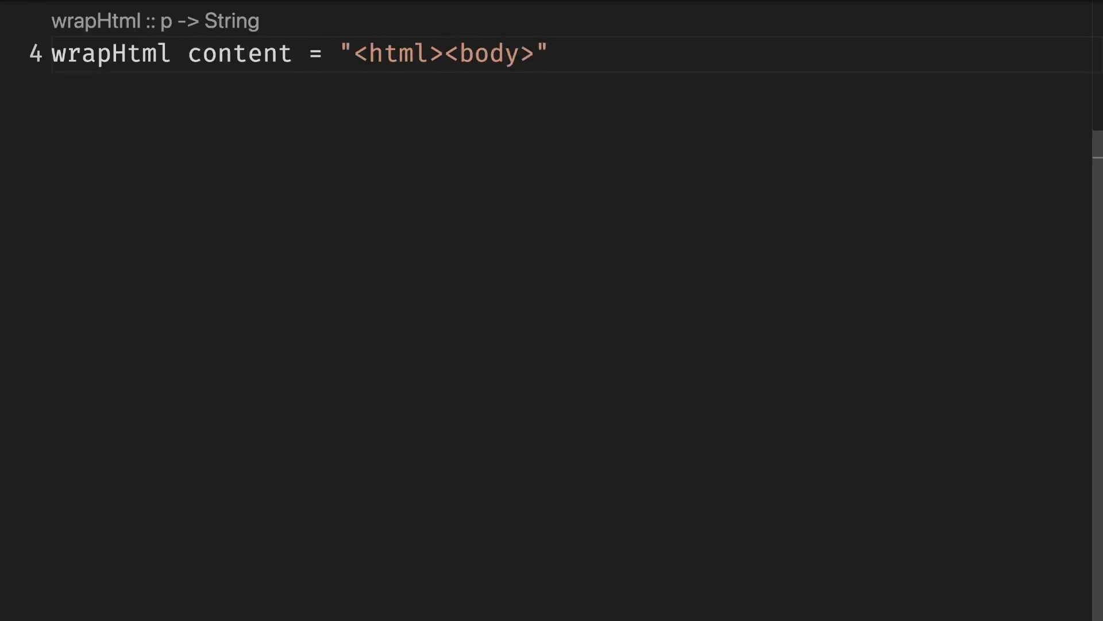
{"action": "type", "text": "<> content <> \"\""}
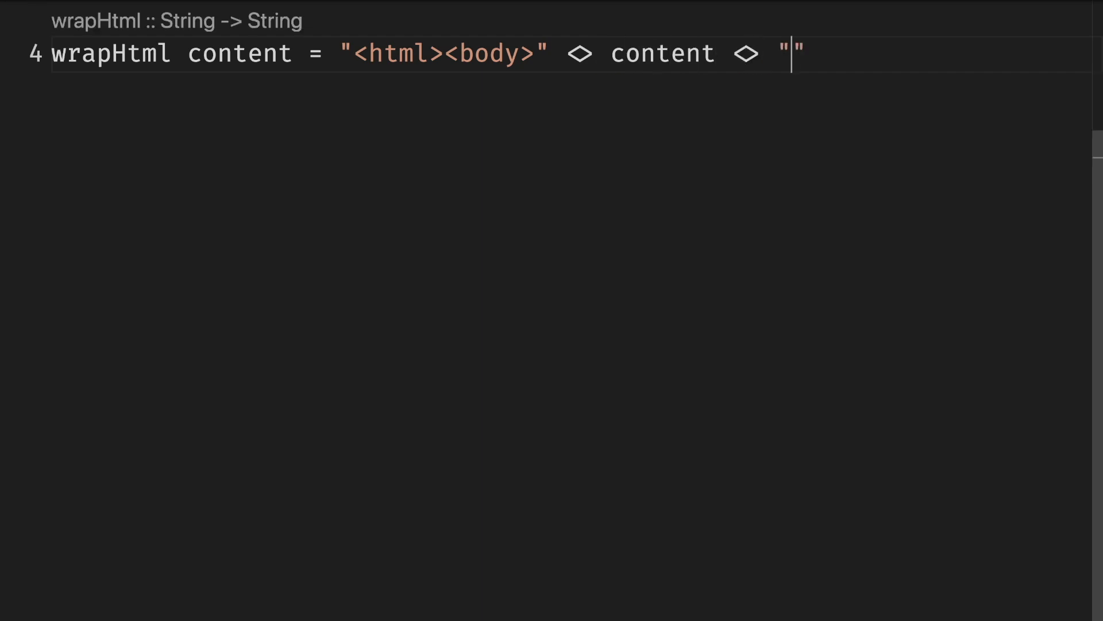
{"action": "type", "text": "</body></html>"}
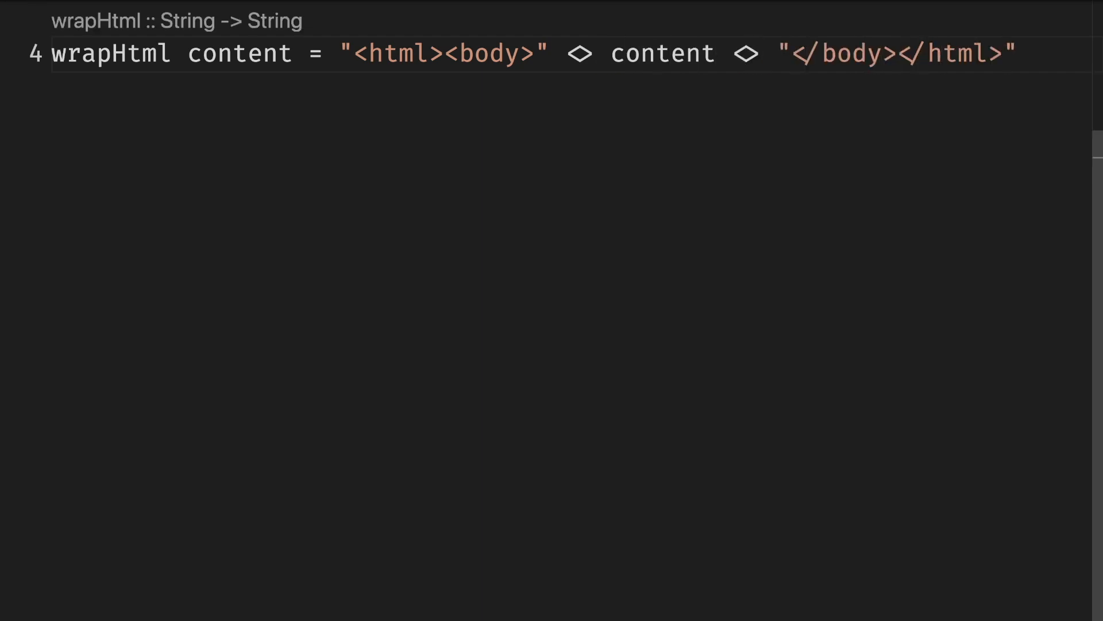
{"action": "key", "text": "Return"}
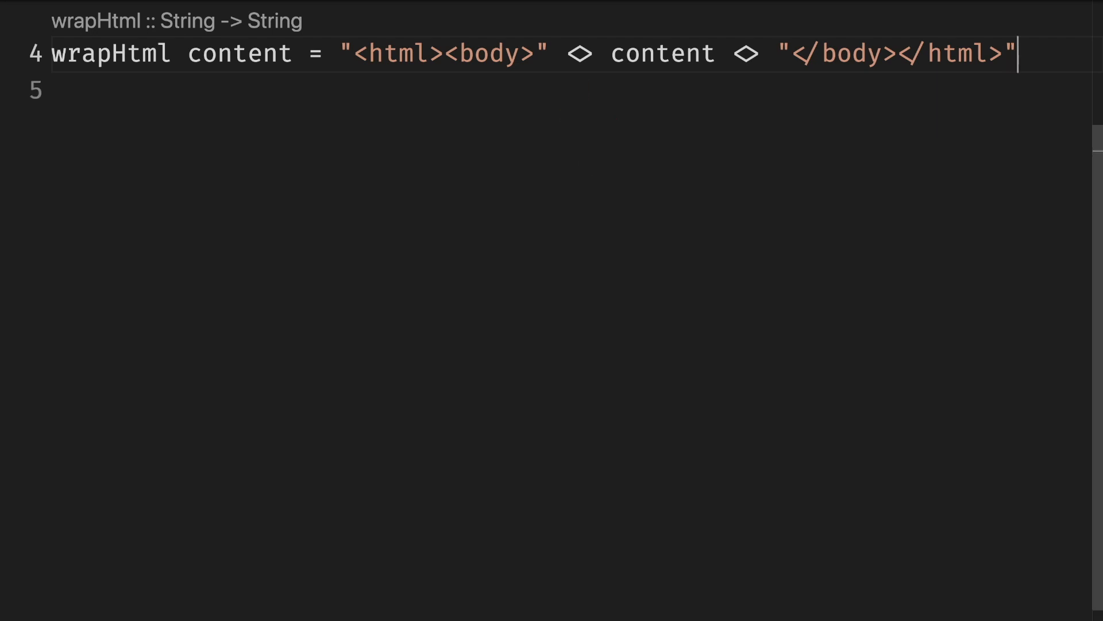
{"action": "mouse_move", "coordinate": [238, 116]}
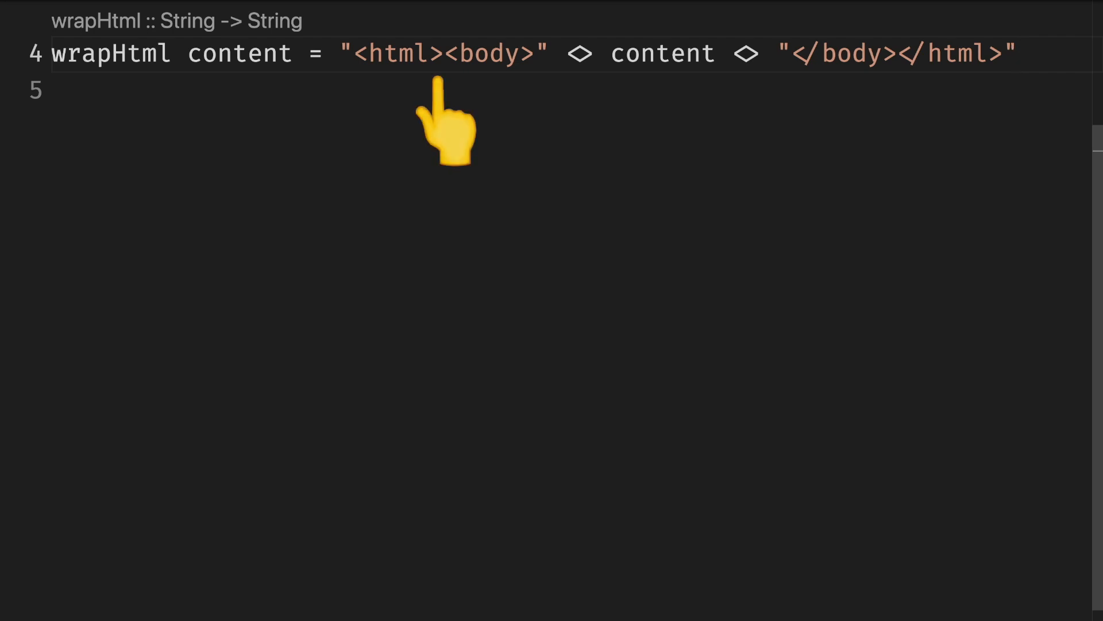
{"action": "mouse_move", "coordinate": [903, 130]}
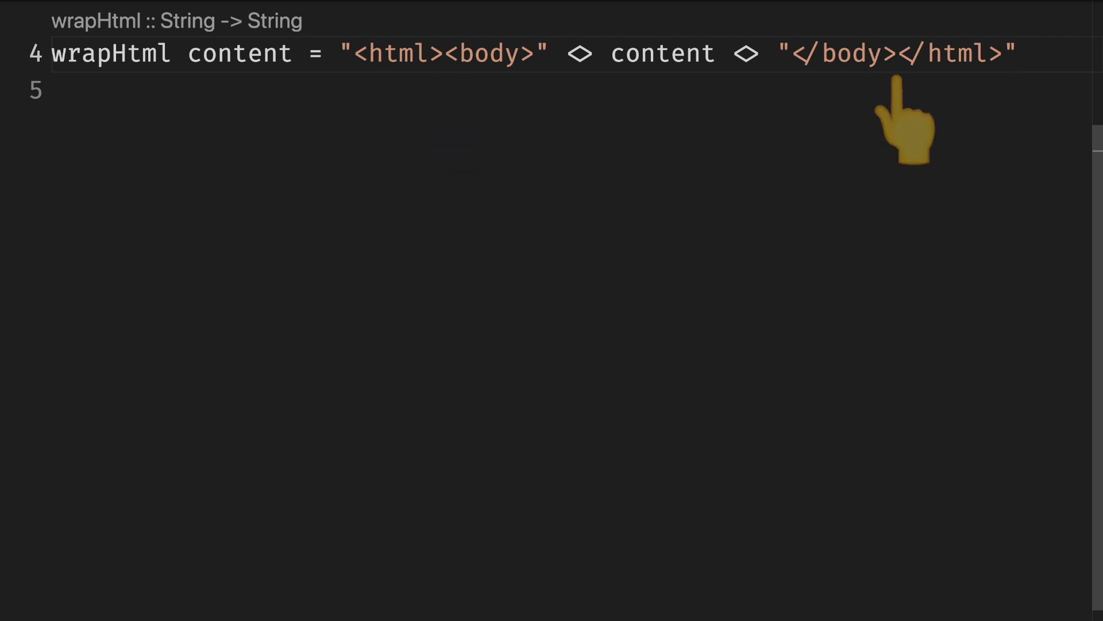
Step: Make myhtml read wrapHtml "Hello, world?"
{"action": "left_click", "coordinate": [1018, 54]}
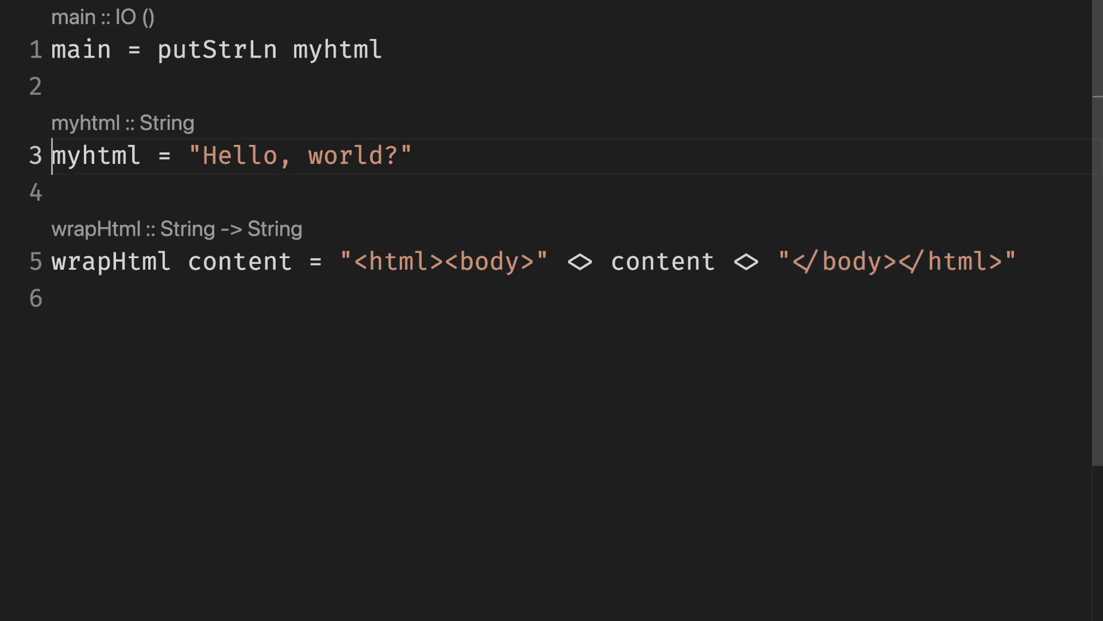
{"action": "type", "text": "wrapHtml"}
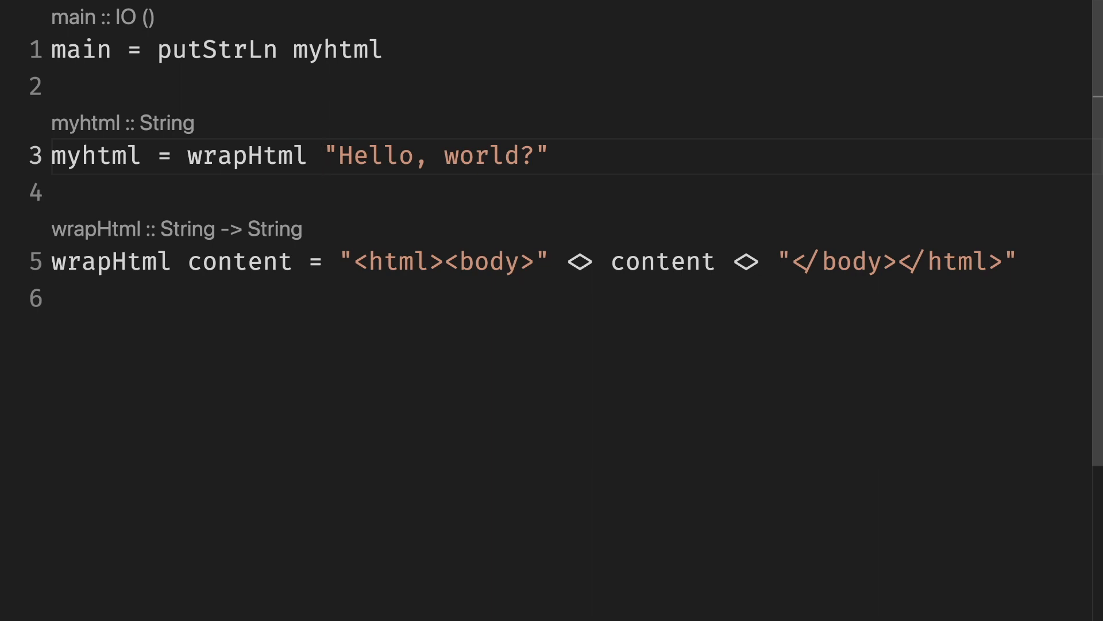
{"action": "left_click", "coordinate": [321, 155]}
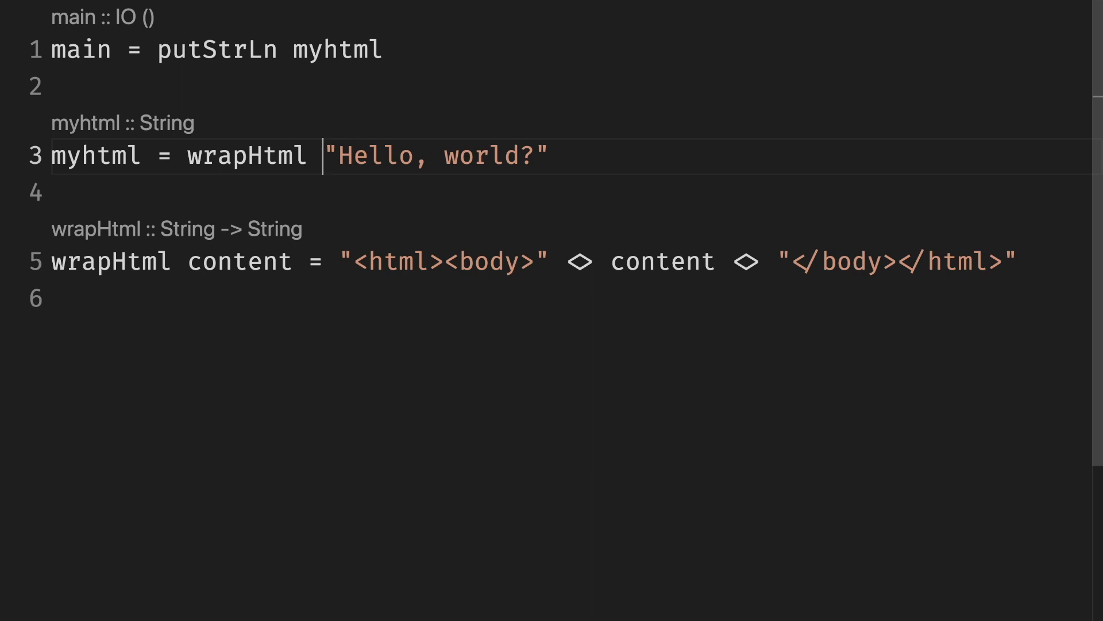
{"action": "mouse_move", "coordinate": [382, 139]}
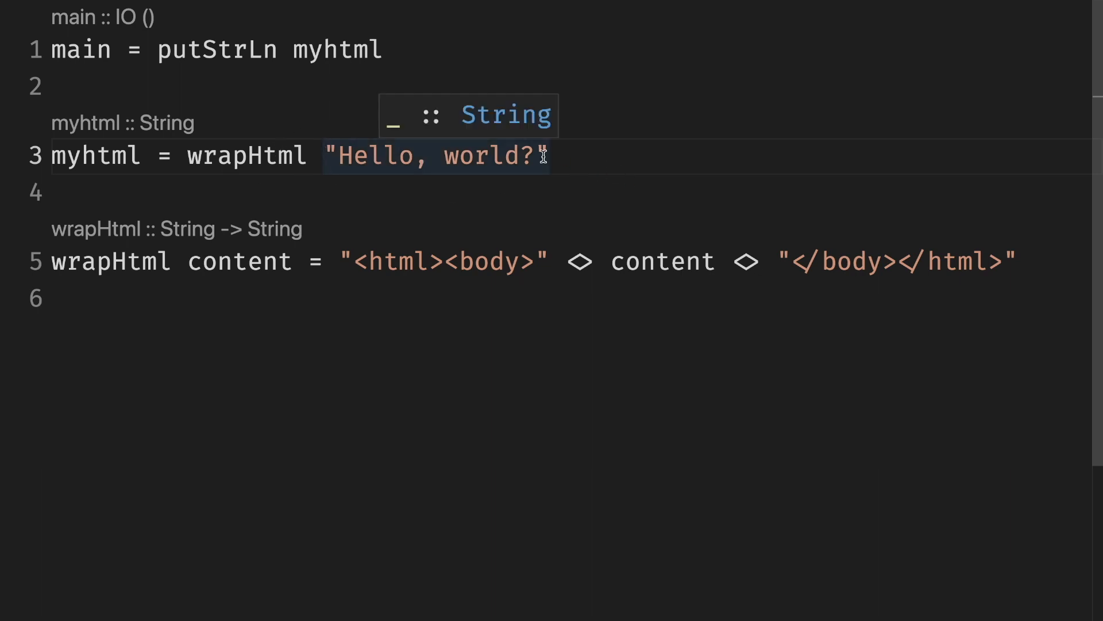
{"action": "left_click", "coordinate": [242, 155]}
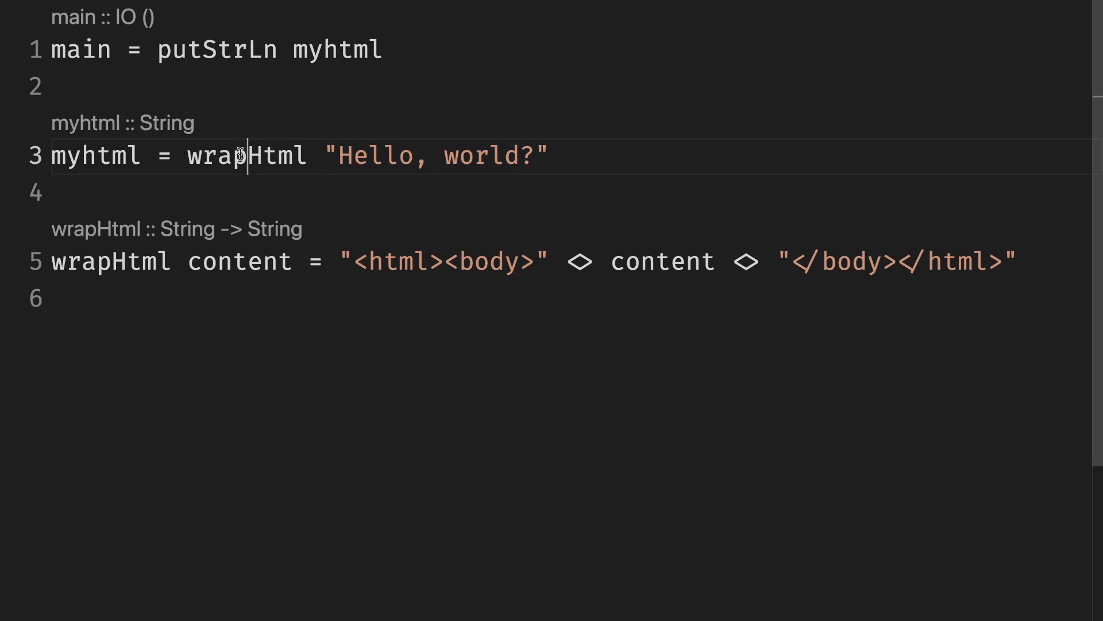
Step: Try (wrapHtml "Hello, world?") directly in main, then have main print myhtml again
{"action": "double_click", "coordinate": [337, 49]}
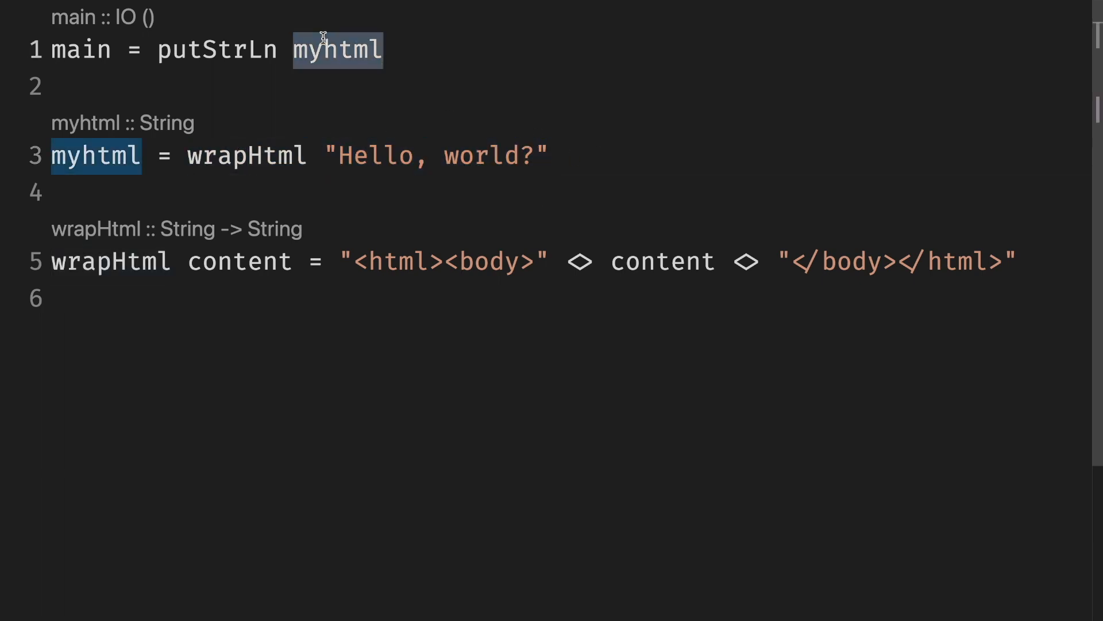
{"action": "type", "text": "(wrapHtml \"Hello, world?\")"}
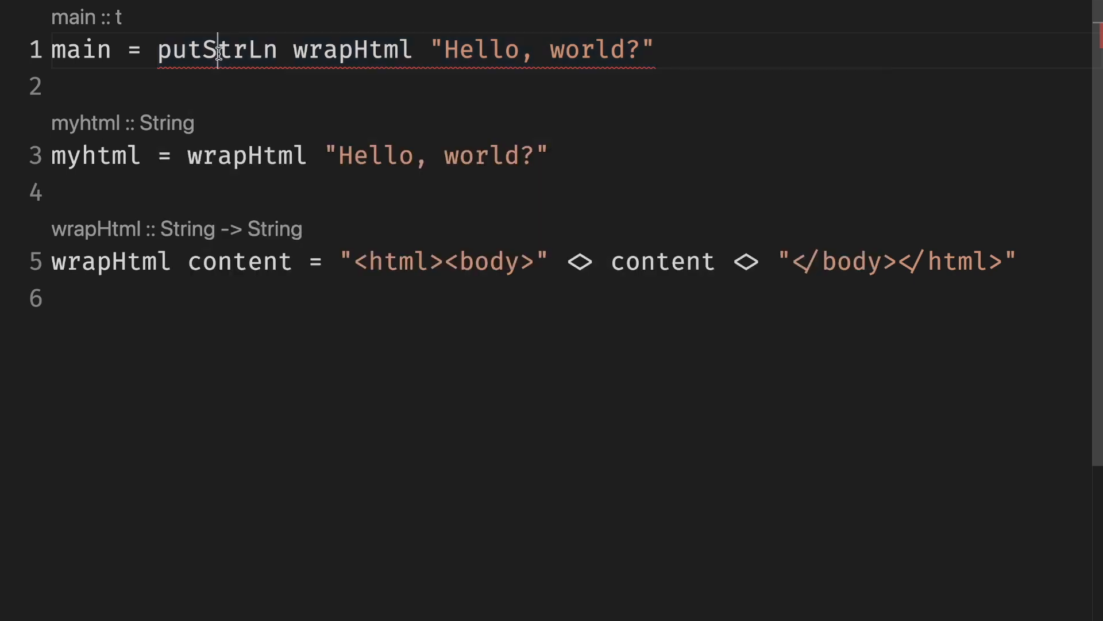
{"action": "double_click", "coordinate": [544, 50]}
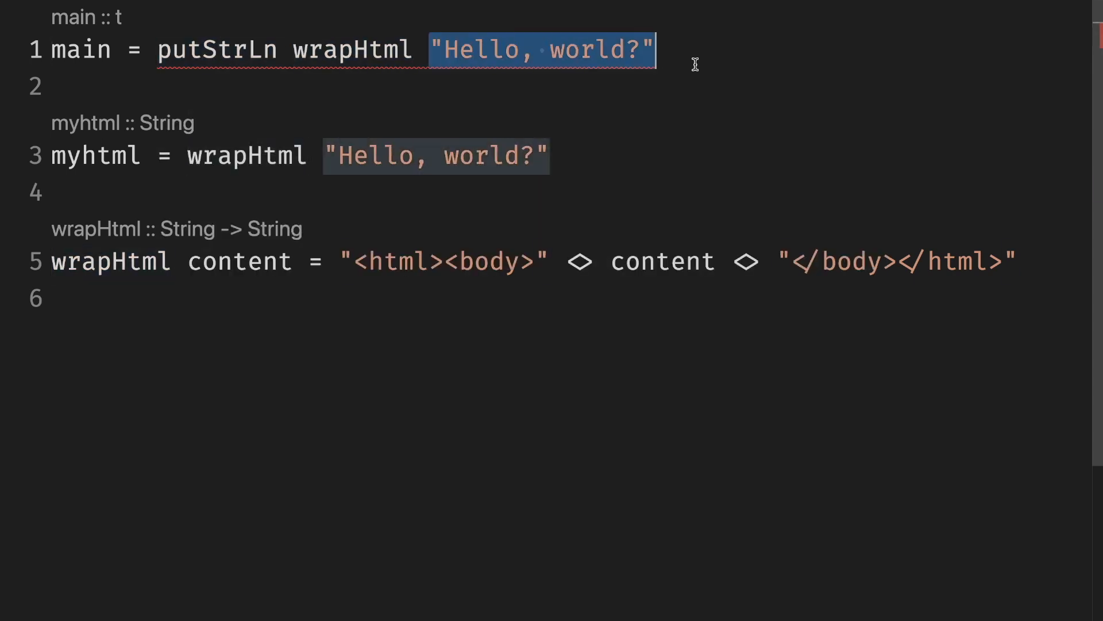
{"action": "mouse_move", "coordinate": [606, 50]}
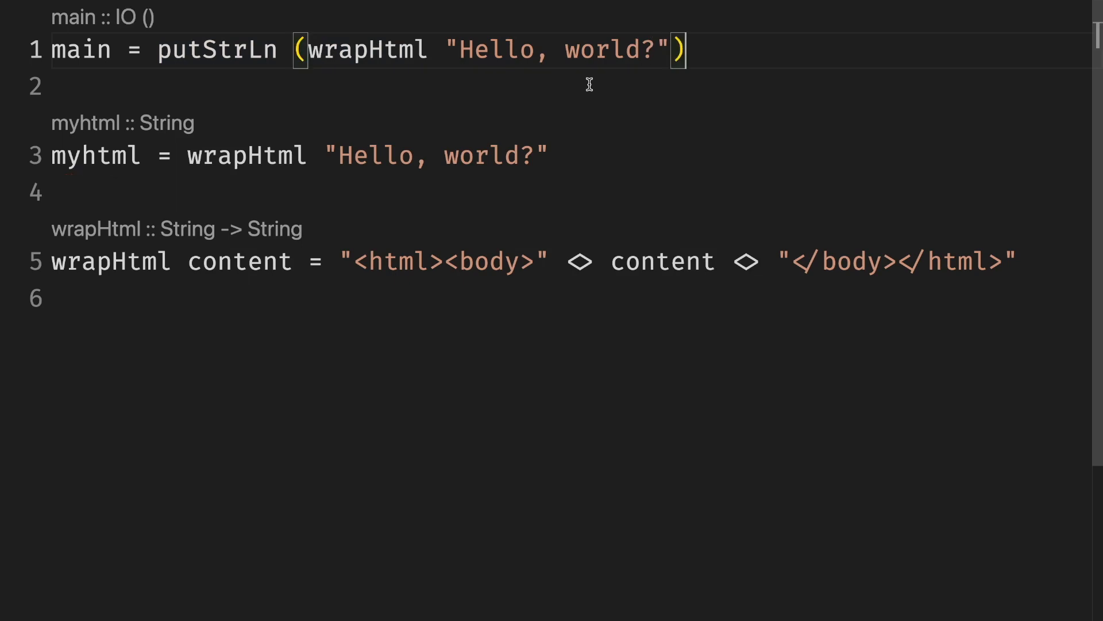
{"action": "type", "text": "myhtml"}
{"action": "type", "text": "html_"}
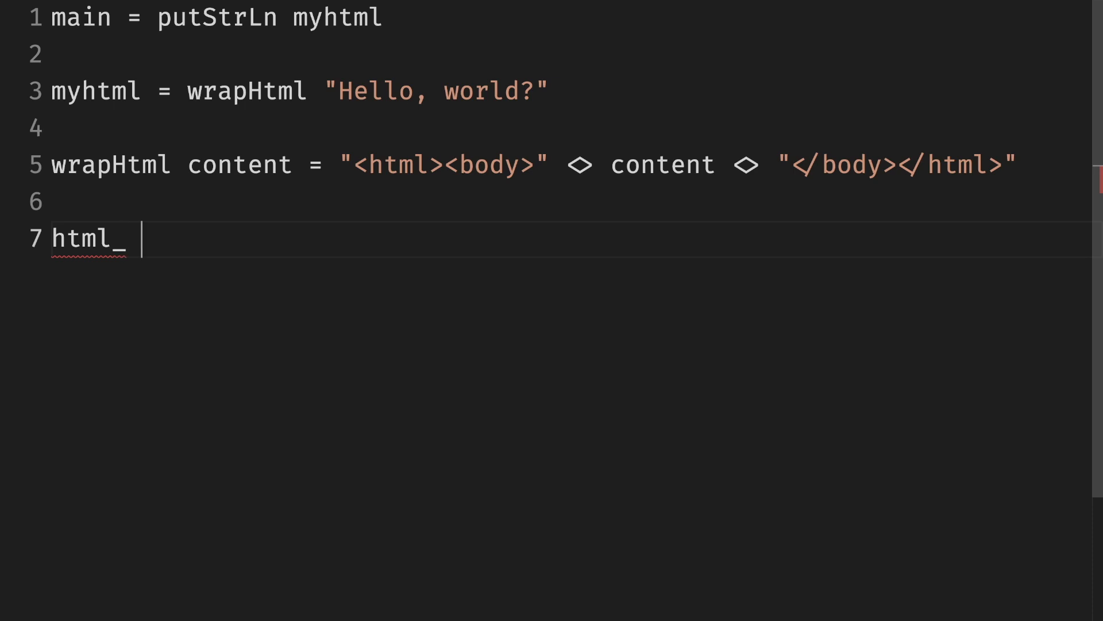
Step: Define html_ as "<html>" <> content <> "</html>" and nest body_ inside html_ in myhtml
{"action": "type", "text": "content = \"<html>\" <> content <> \"</\""}
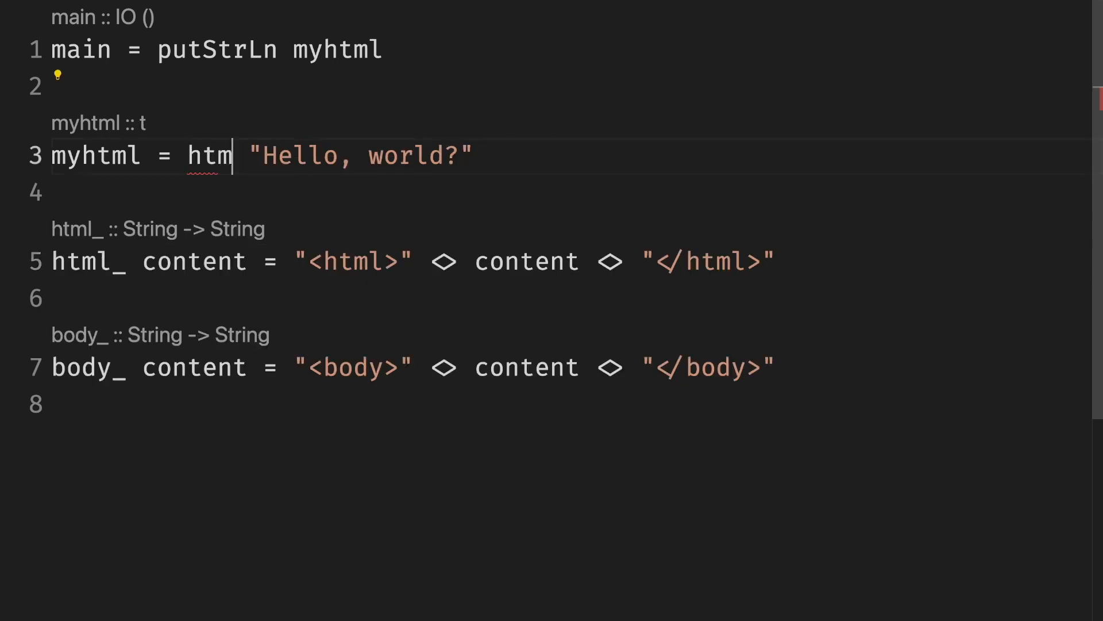
{"action": "type", "text": "l_ (b)"}
{"action": "type", "text": "make"}
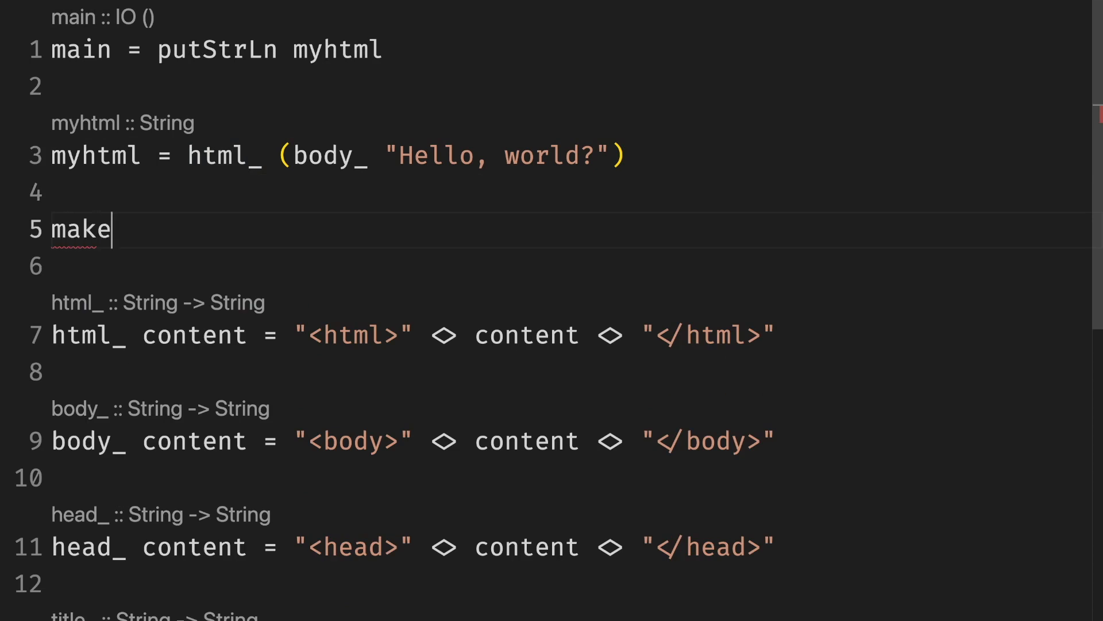
Step: Define makeHtml title content = html_ (head_ (title_ title) <> body_ content)
{"action": "type", "text": "Html titl"}
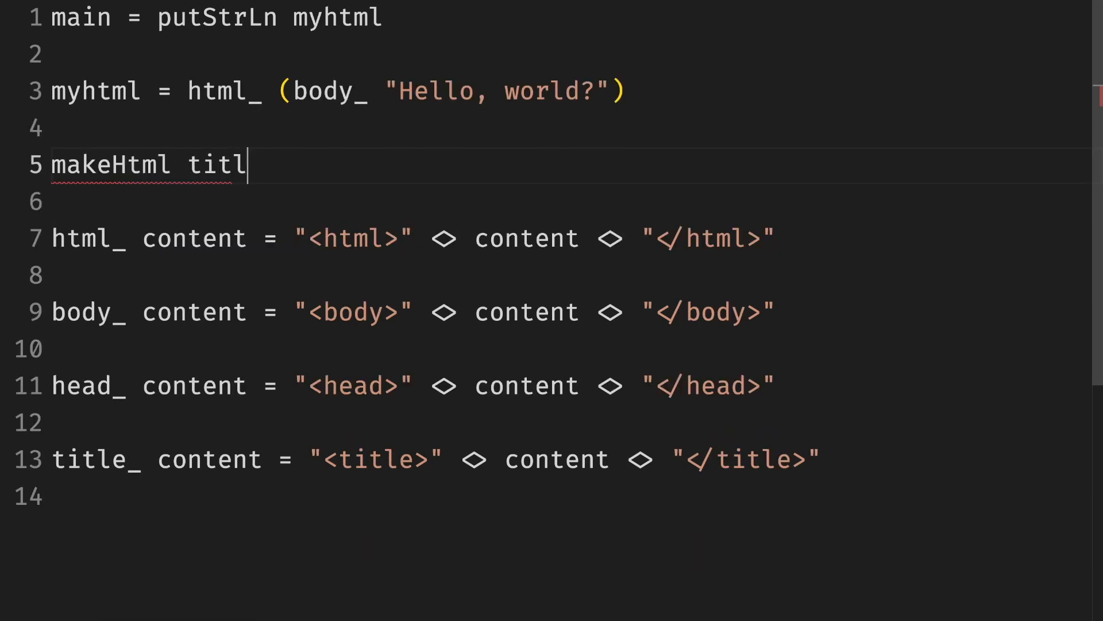
{"action": "type", "text": "e content = html_"}
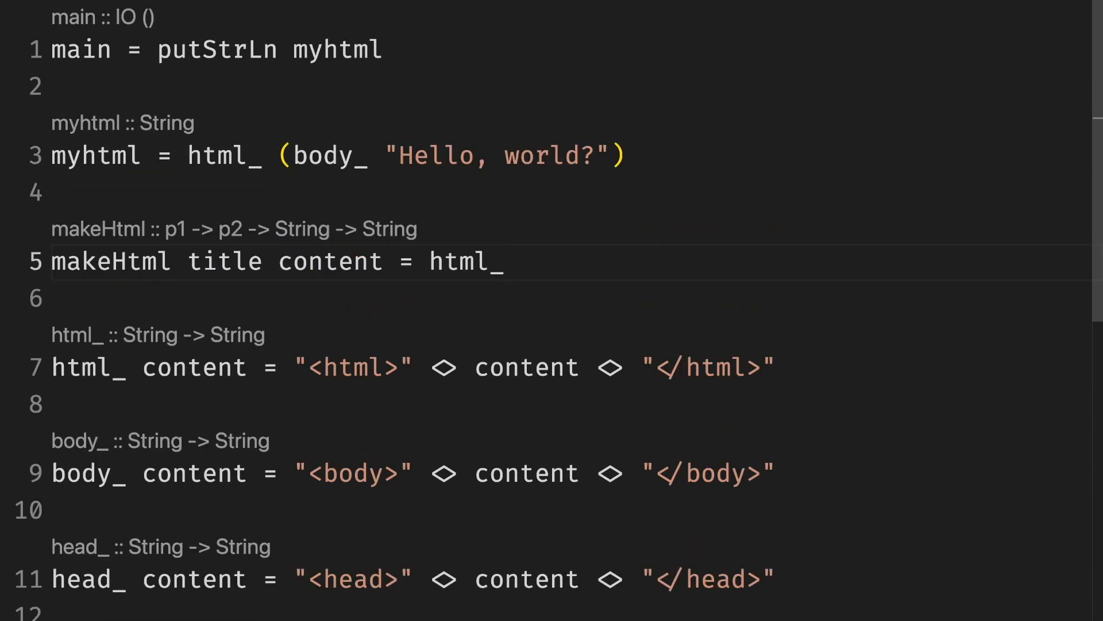
{"action": "type", "text": "(head_ ()"}
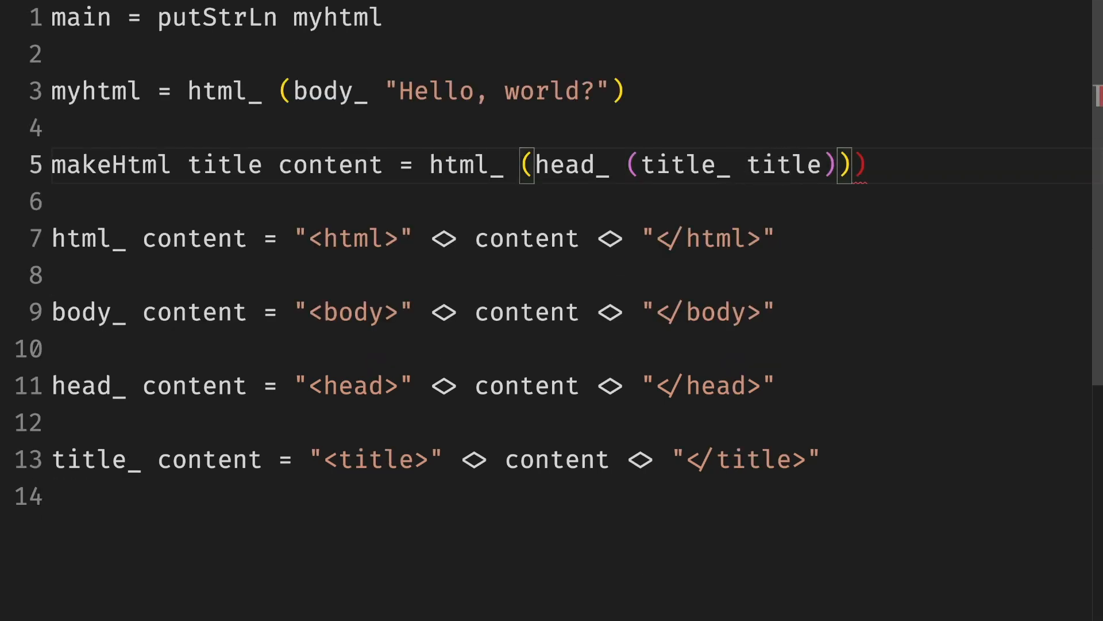
{"action": "type", "text": "<> body_ content"}
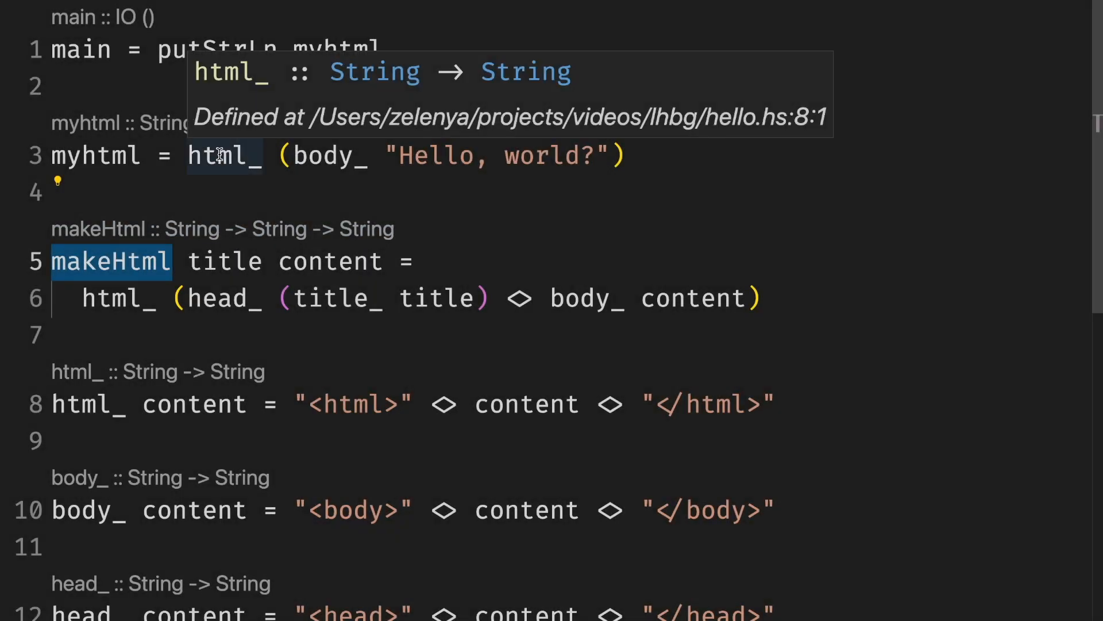
Step: Rewrite myhtml as makeHtml "Hello title" "Hello, world?"
{"action": "type", "text": "makeHtml"}
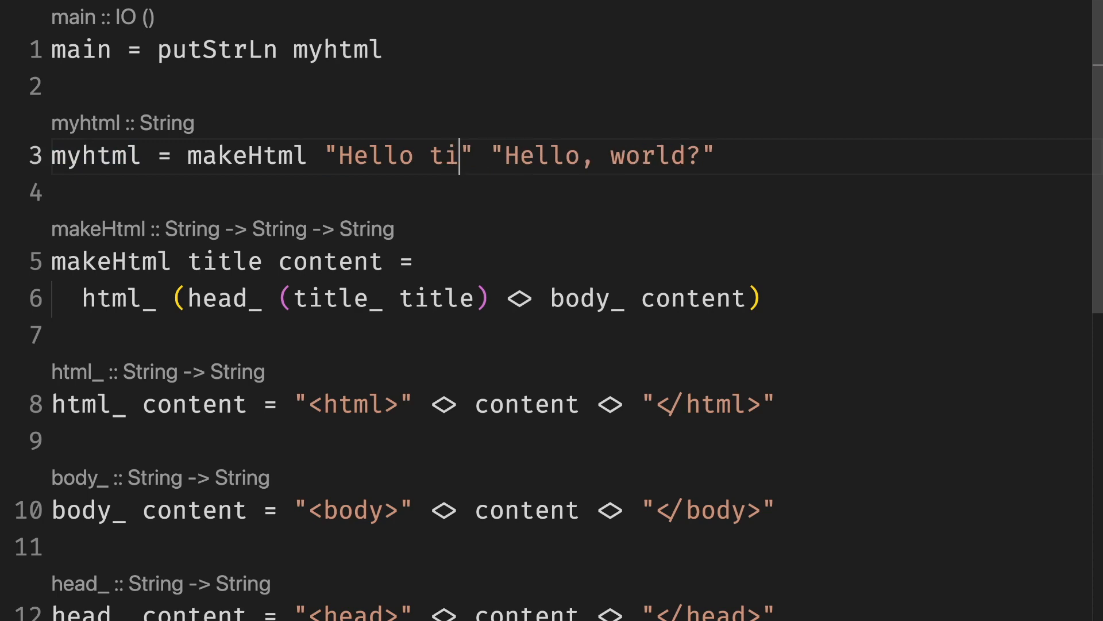
{"action": "type", "text": "tle"}
{"action": "type", "text": "runghc hello.hs"}
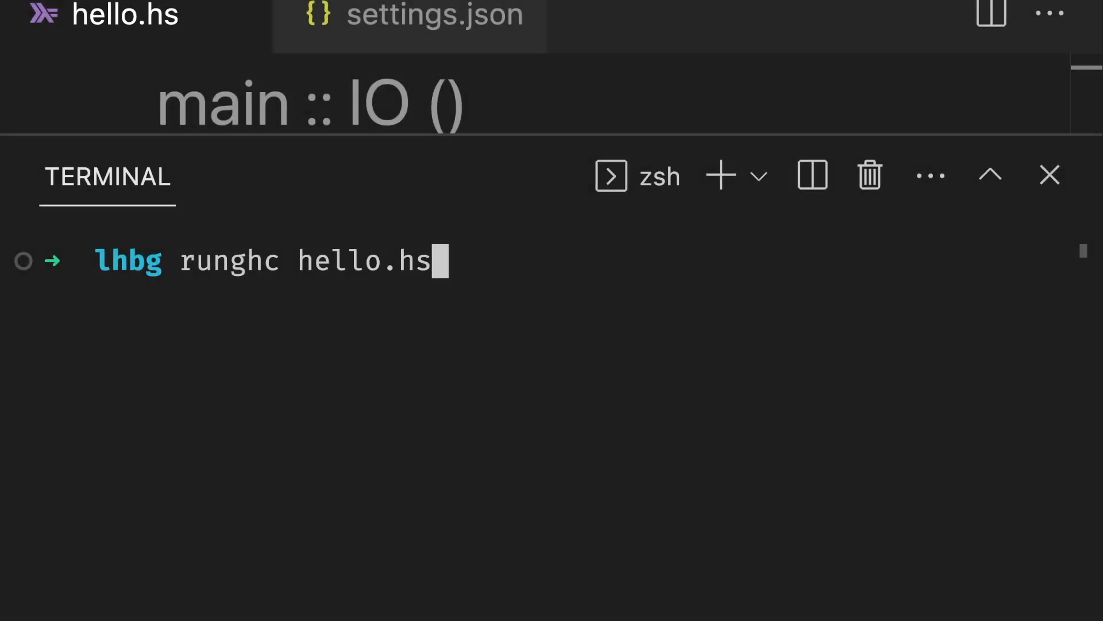
Step: Run runghc hello.hs in the terminal to print the full page with head, title and body
{"action": "key", "text": "Return"}
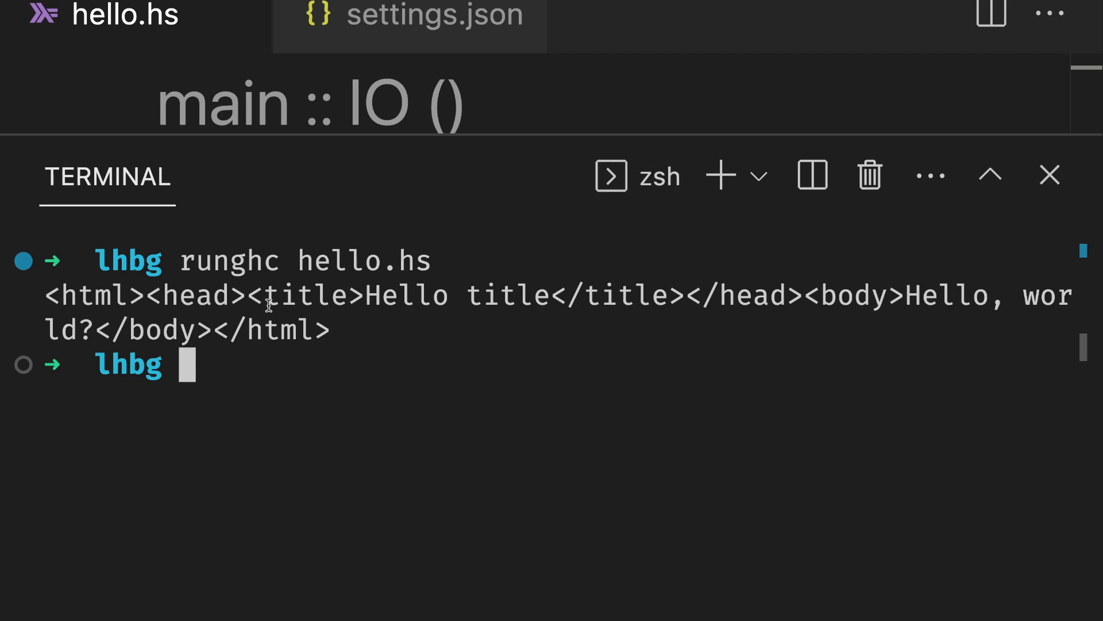
{"action": "mouse_move", "coordinate": [875, 295]}
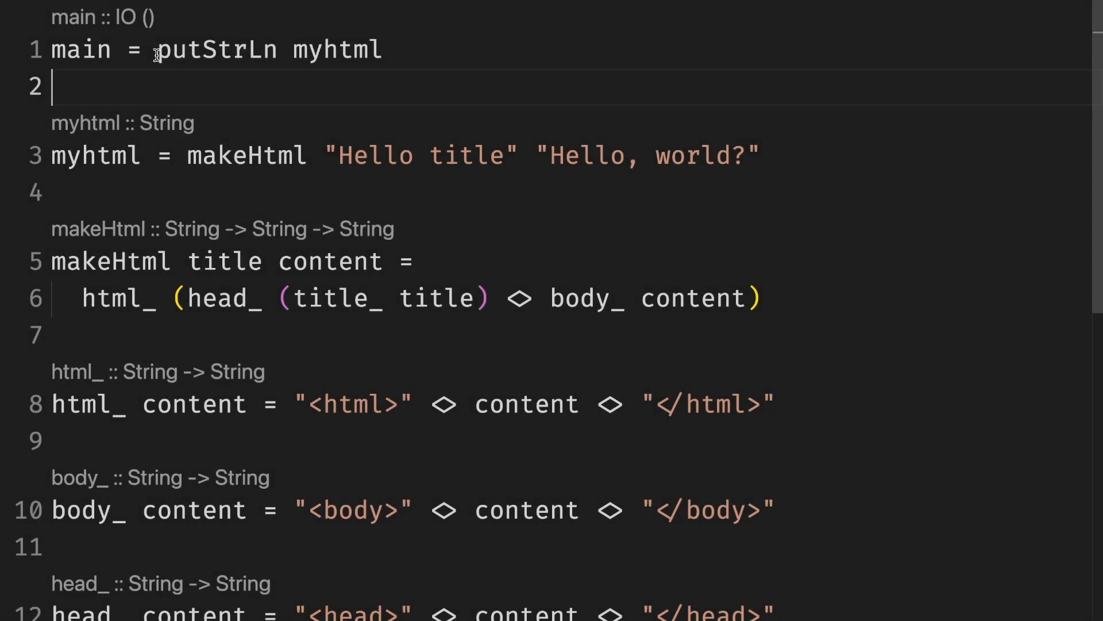
Step: Split makeHtml so html_ stands alone with its parenthesised argument indented on the next line
{"action": "double_click", "coordinate": [216, 49]}
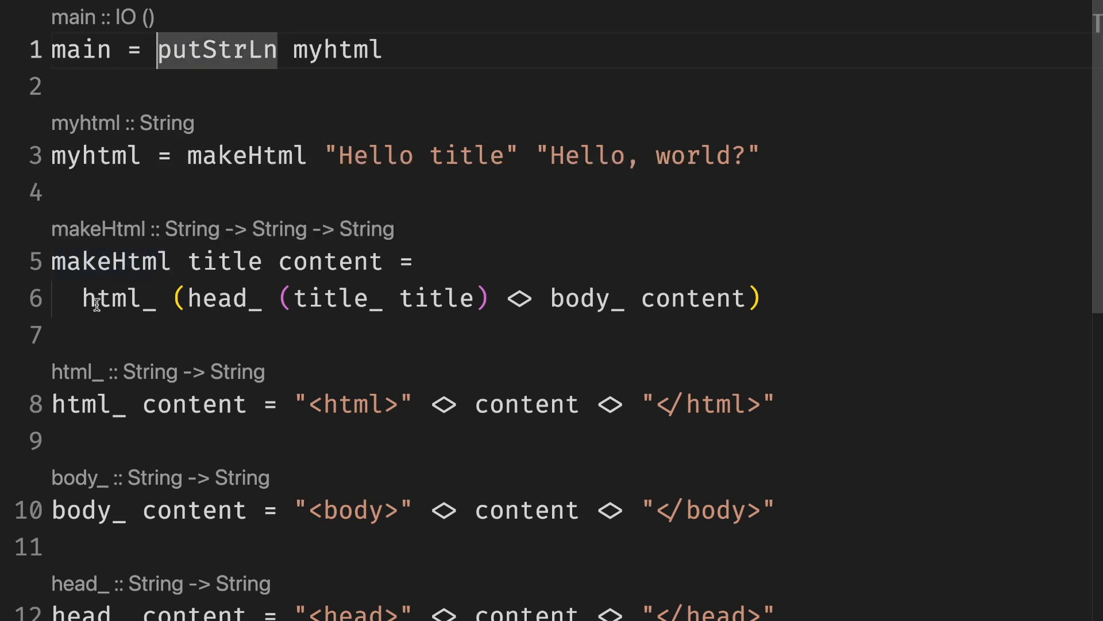
{"action": "left_click", "coordinate": [67, 299]}
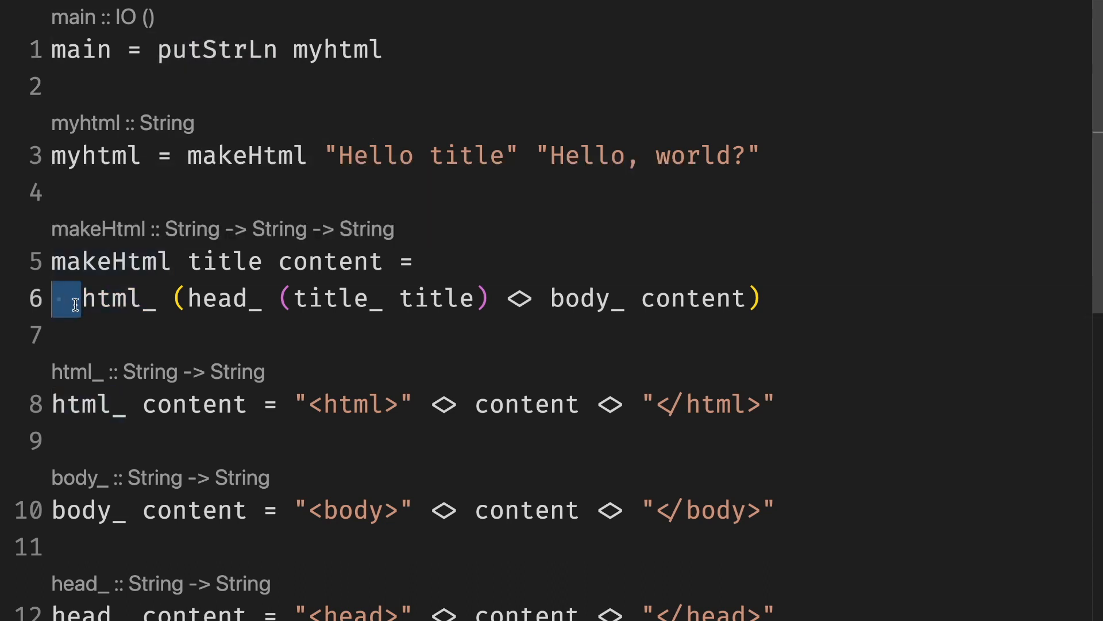
{"action": "left_click", "coordinate": [66, 298]}
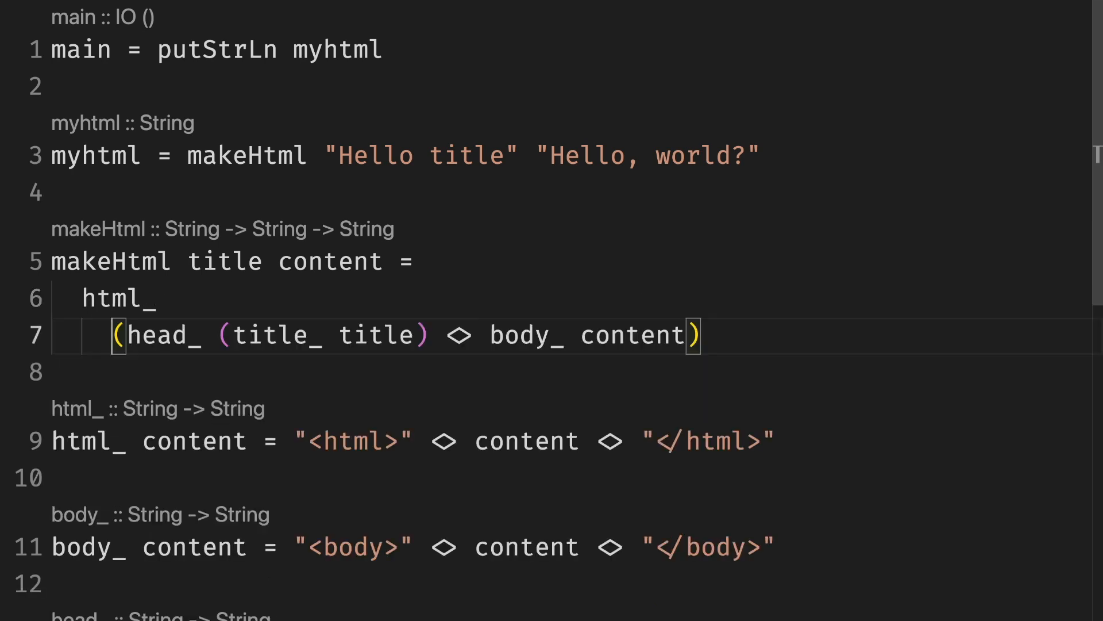
{"action": "scroll", "scroll_direction": "down", "scroll_amount": 3}
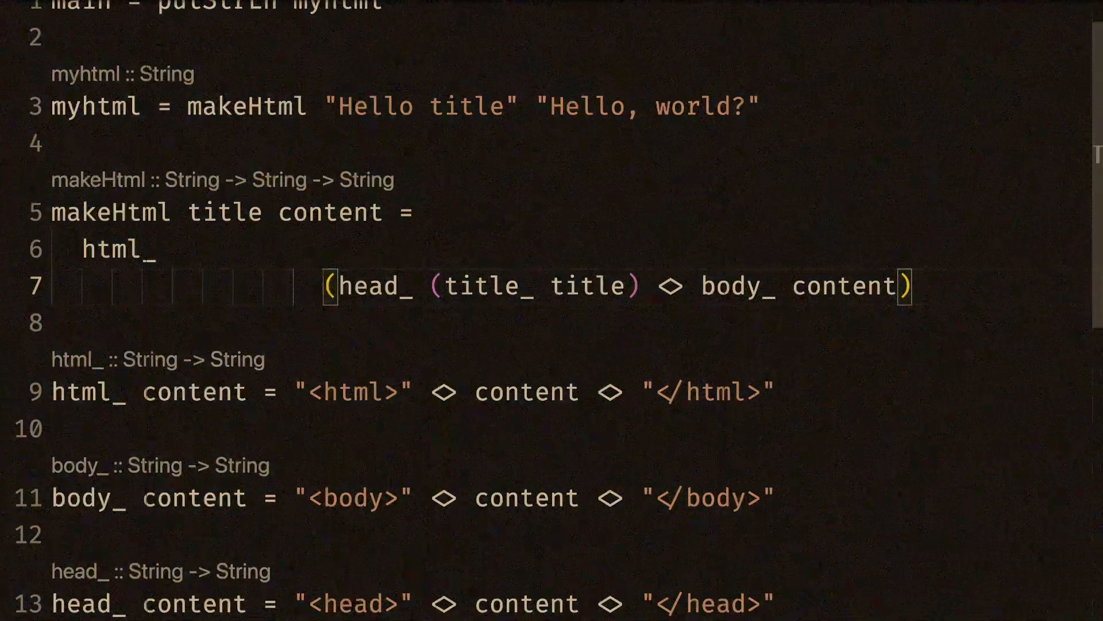
{"action": "scroll", "scroll_direction": "down", "scroll_amount": 3}
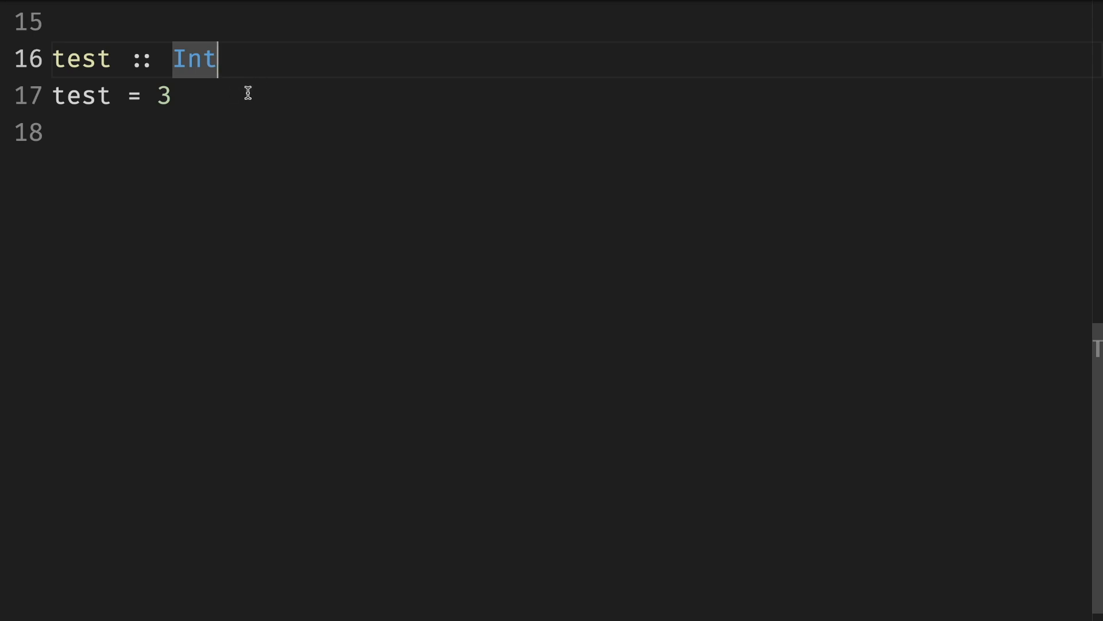
Step: Try String, Bool and a -> b in test's signature, settling on IO () so the value 3 is flagged
{"action": "type", "text": "String"}
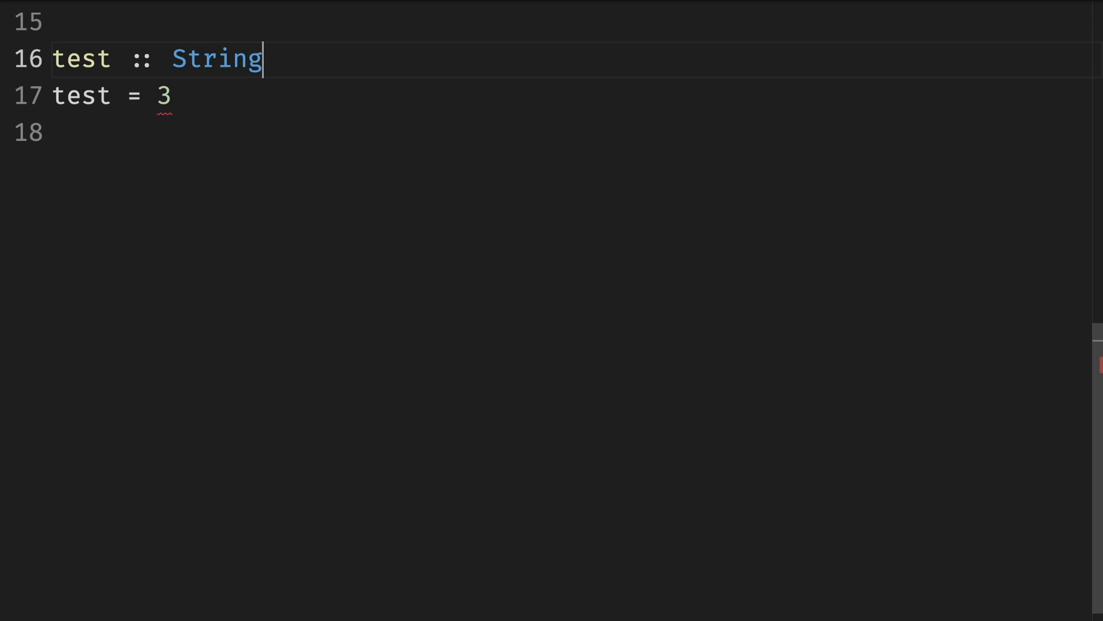
{"action": "type", "text": "Bool)"}
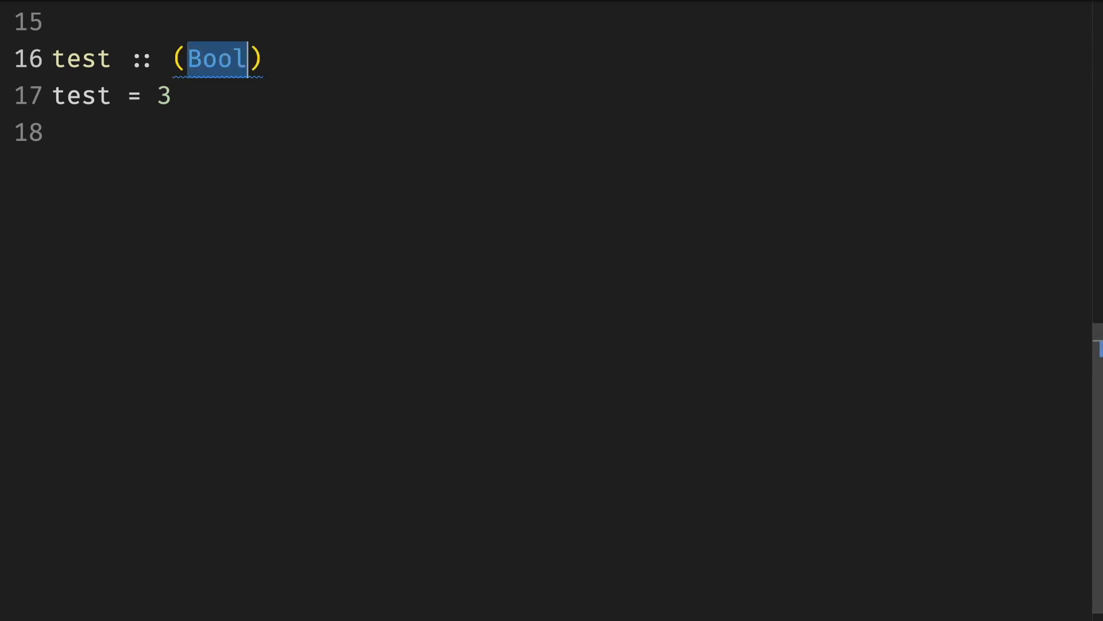
{"action": "type", "text": "a -> b"}
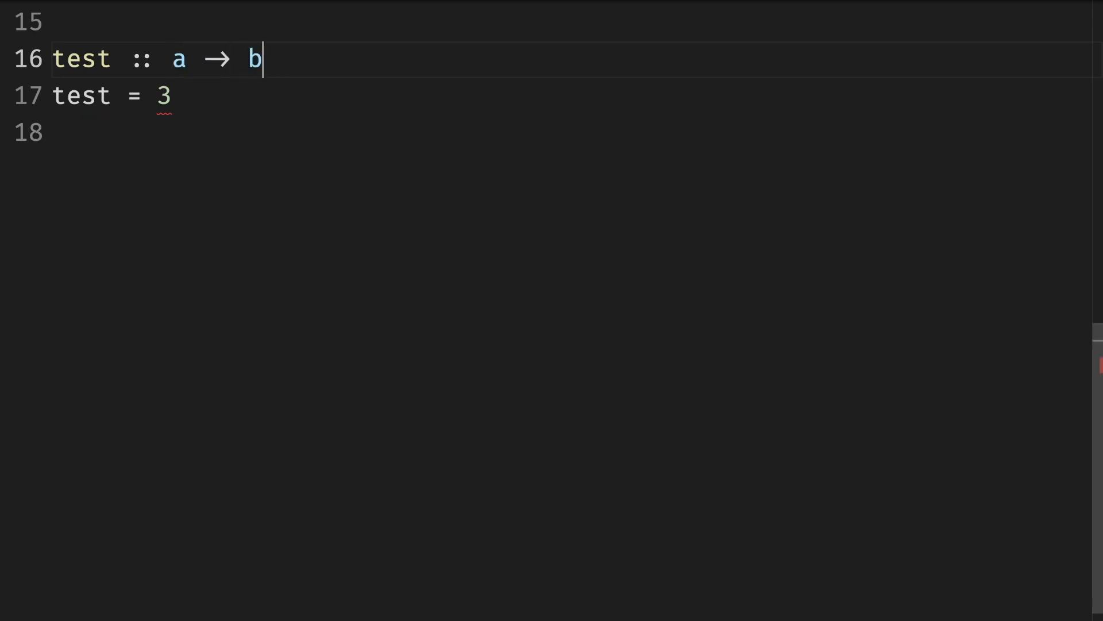
{"action": "key", "text": "Backspace"}
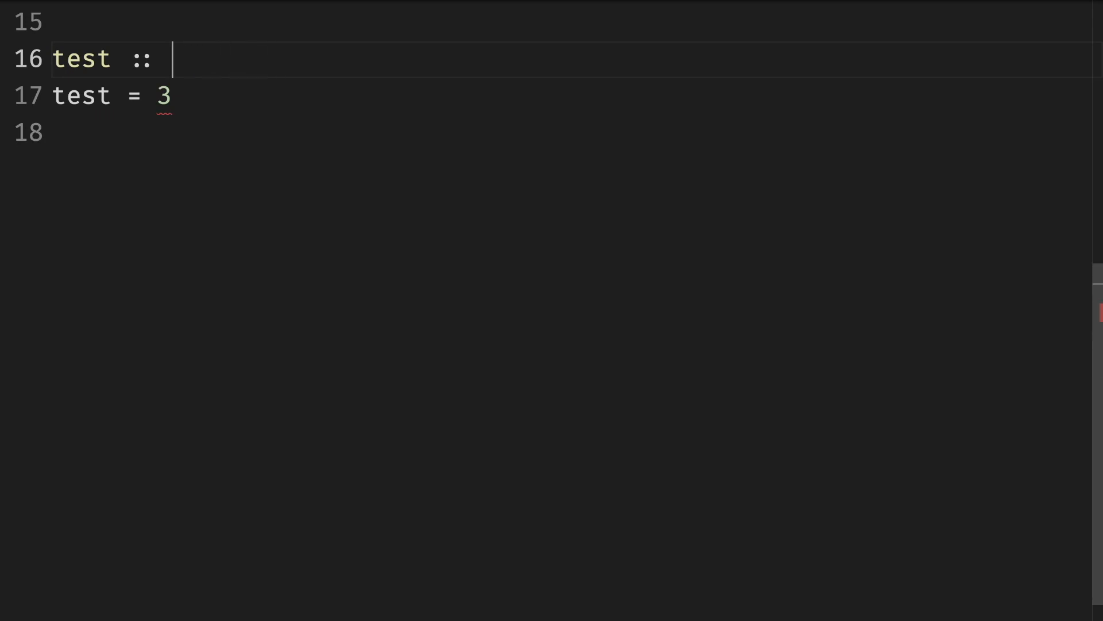
{"action": "type", "text": "IO ()"}
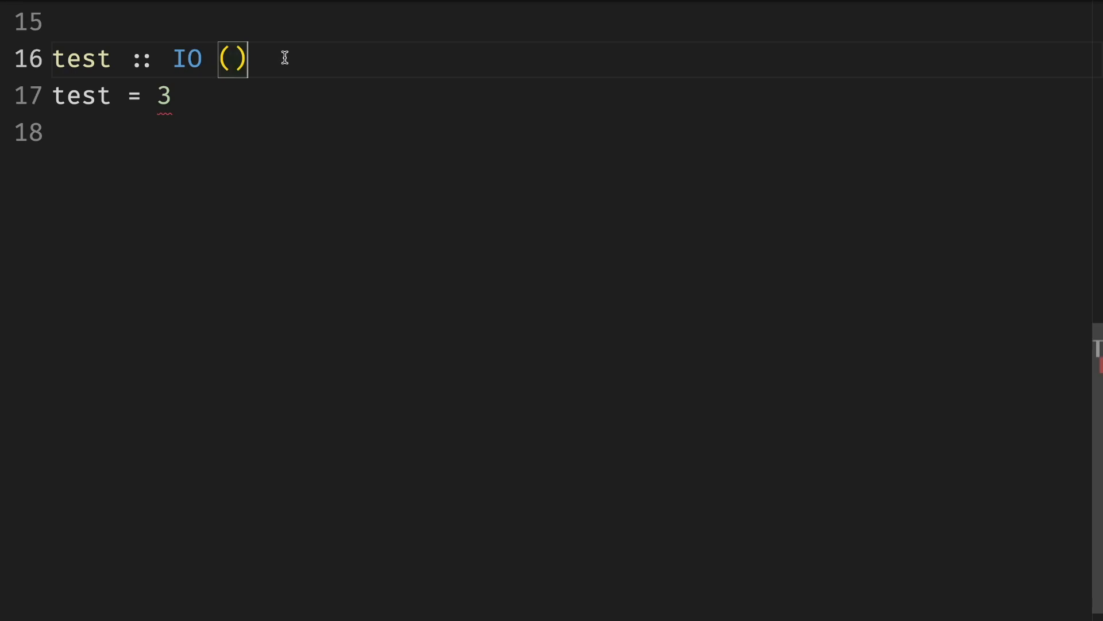
{"action": "scroll", "scroll_direction": "up", "scroll_amount": 3}
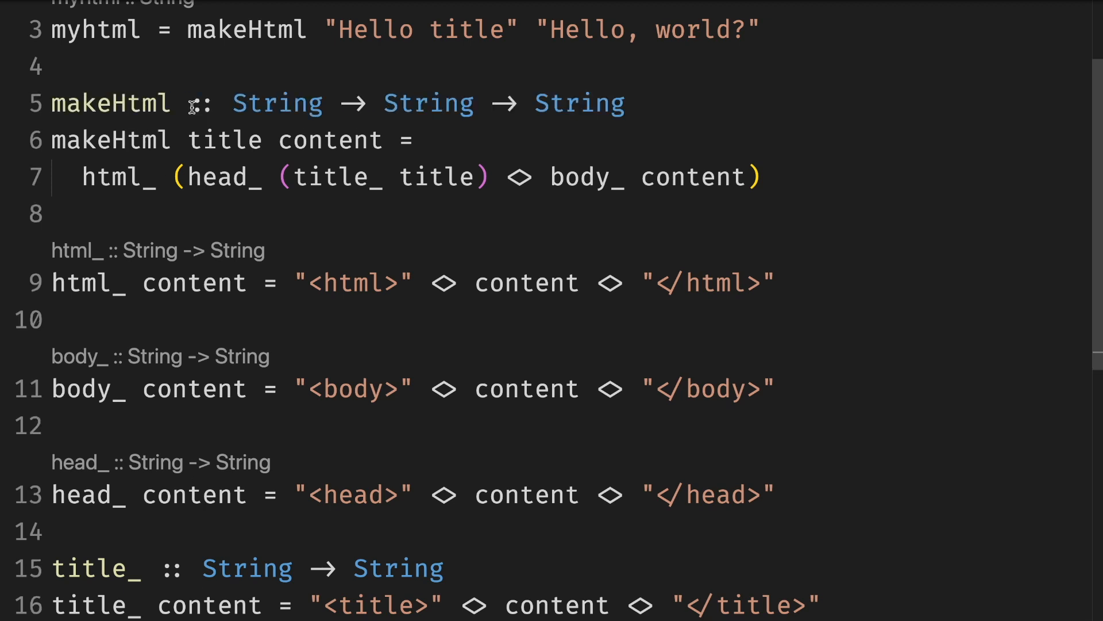
{"action": "mouse_move", "coordinate": [292, 255]}
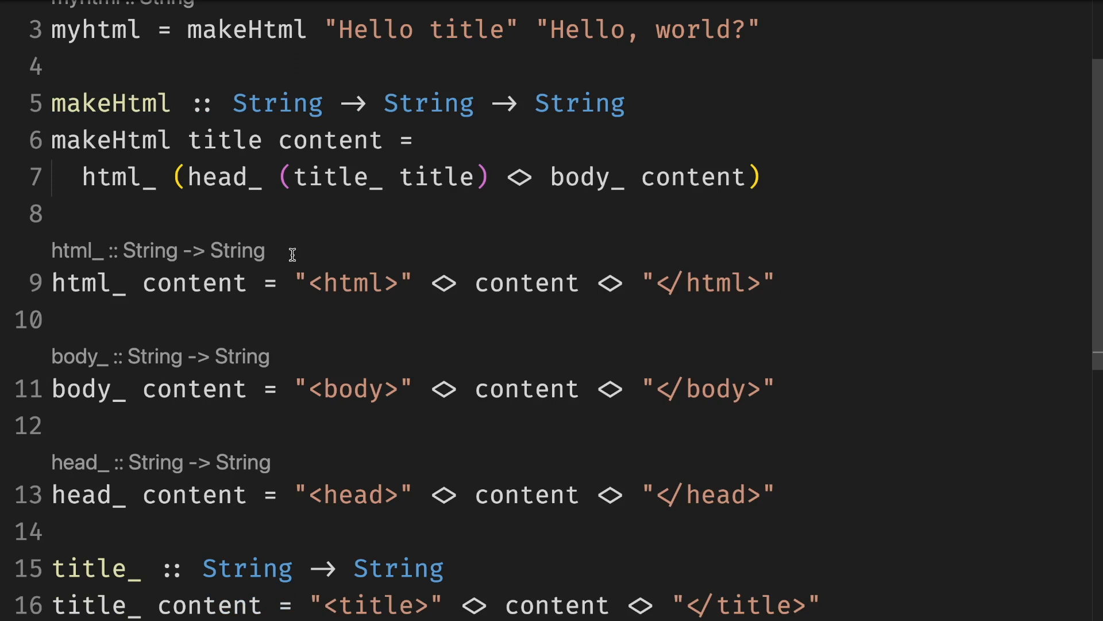
{"action": "mouse_move", "coordinate": [553, 56]}
{"action": "type", "text": "el"}
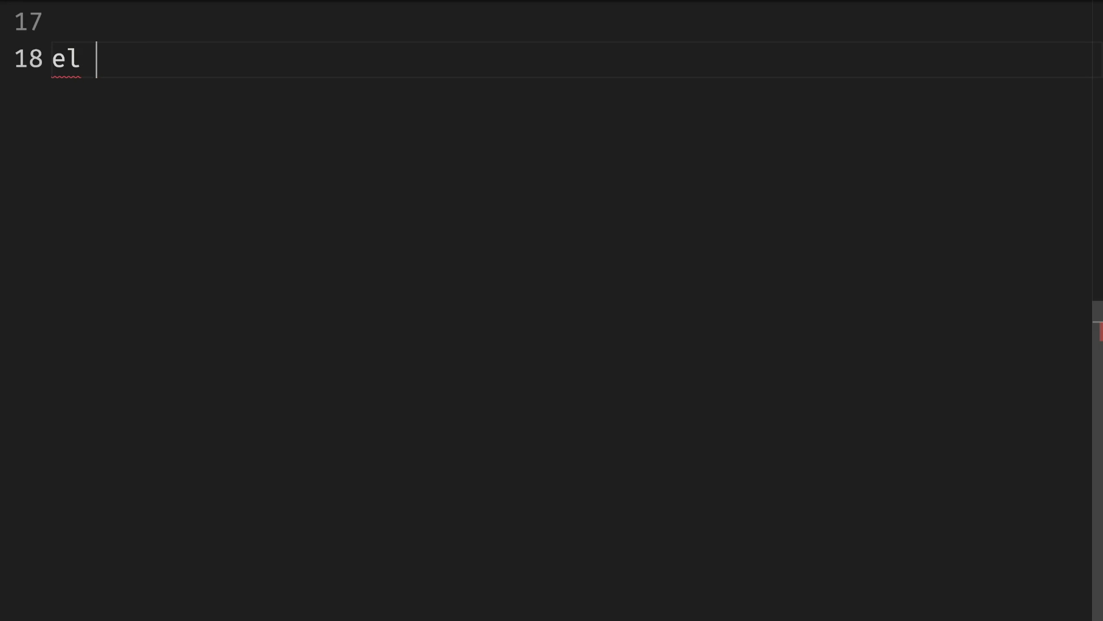
Step: Add el :: String -> String -> String building "<" <> tag <> ">" <> content <> "</" <> tag <> ">"
{"action": "type", "text": ":: String -> String -"}
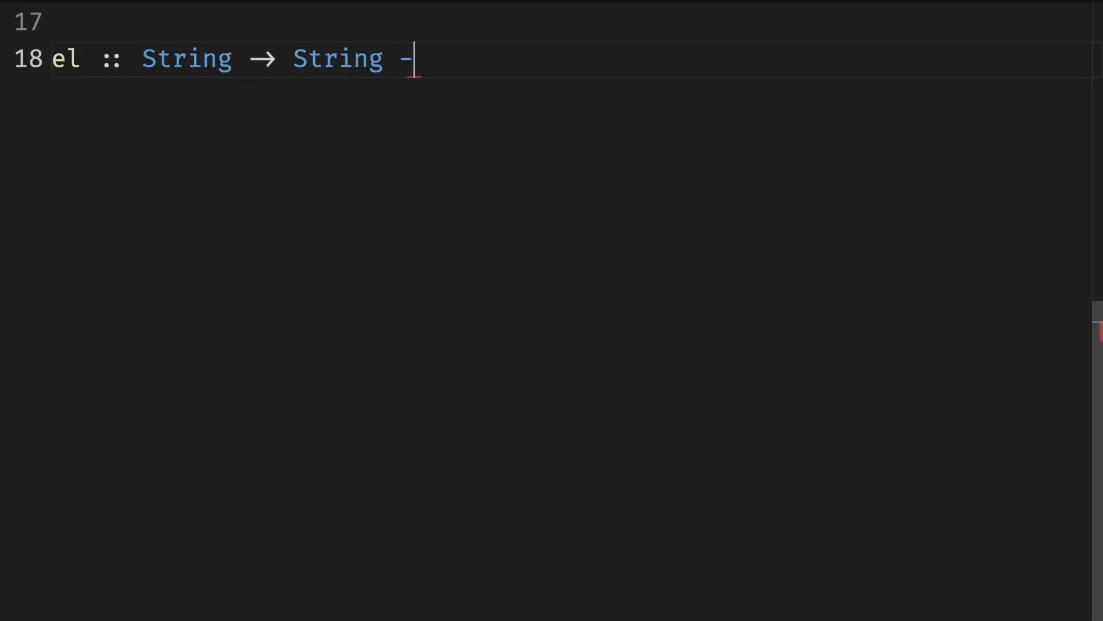
{"action": "type", "text": "> String"}
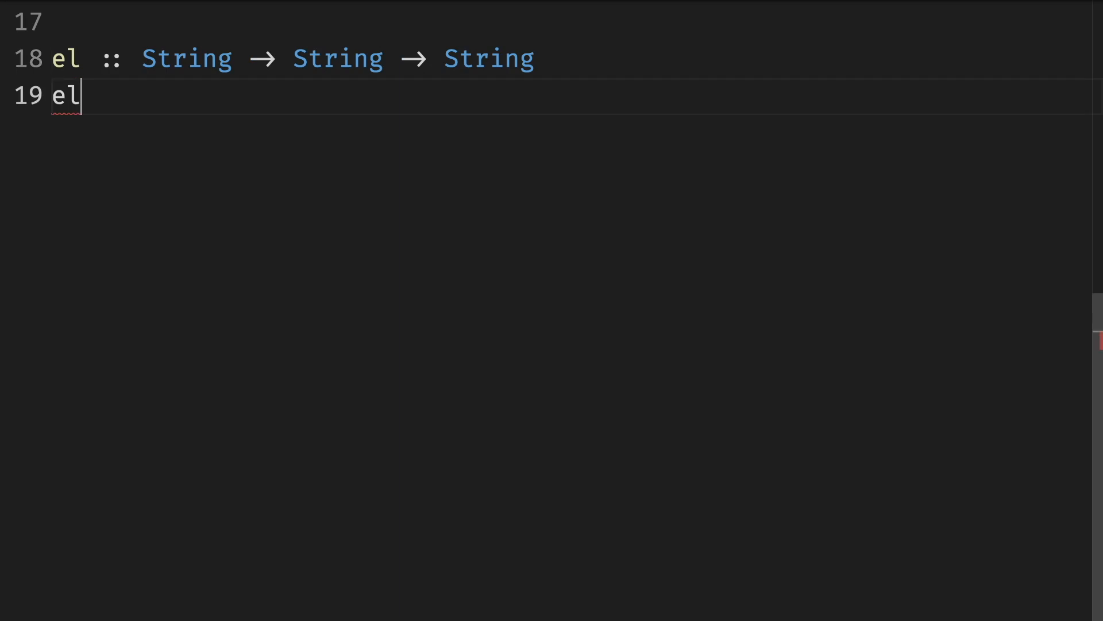
{"action": "type", "text": "tag"}
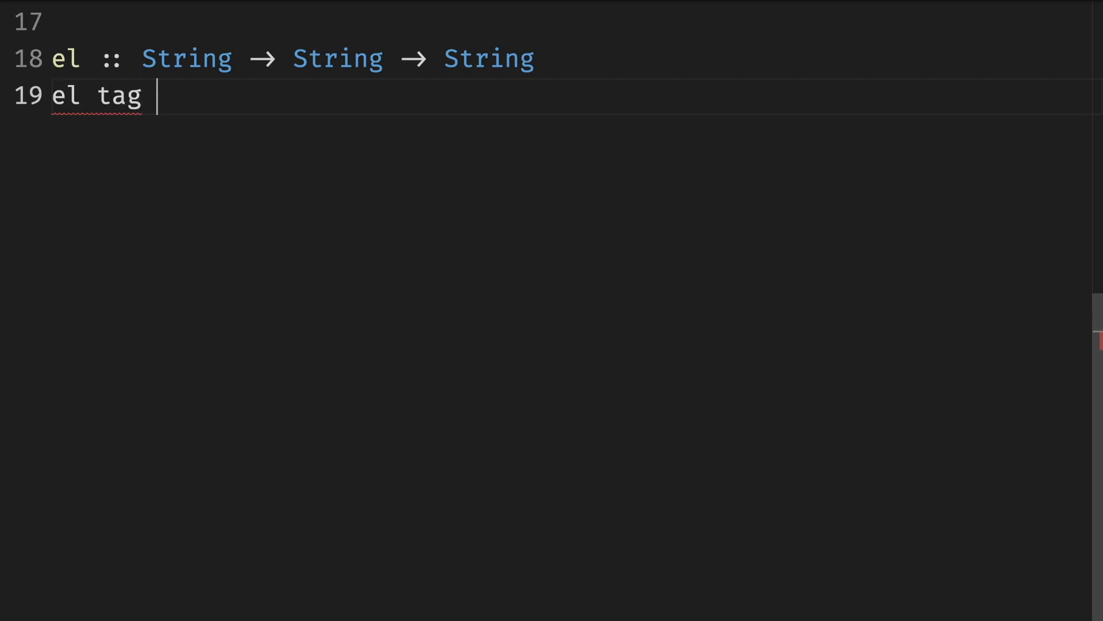
{"action": "type", "text": "content ="}
{"action": "type", "text": "\"<\" <> tag"}
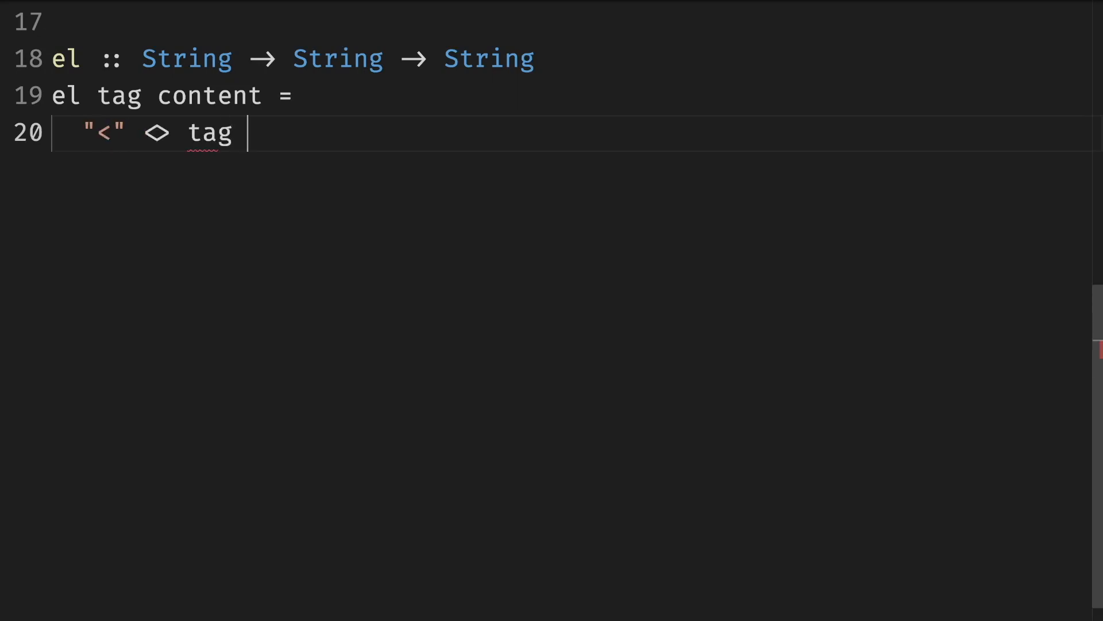
{"action": "type", "text": "<> \">\" <> content <> \"</\" <> tag <> \">"}
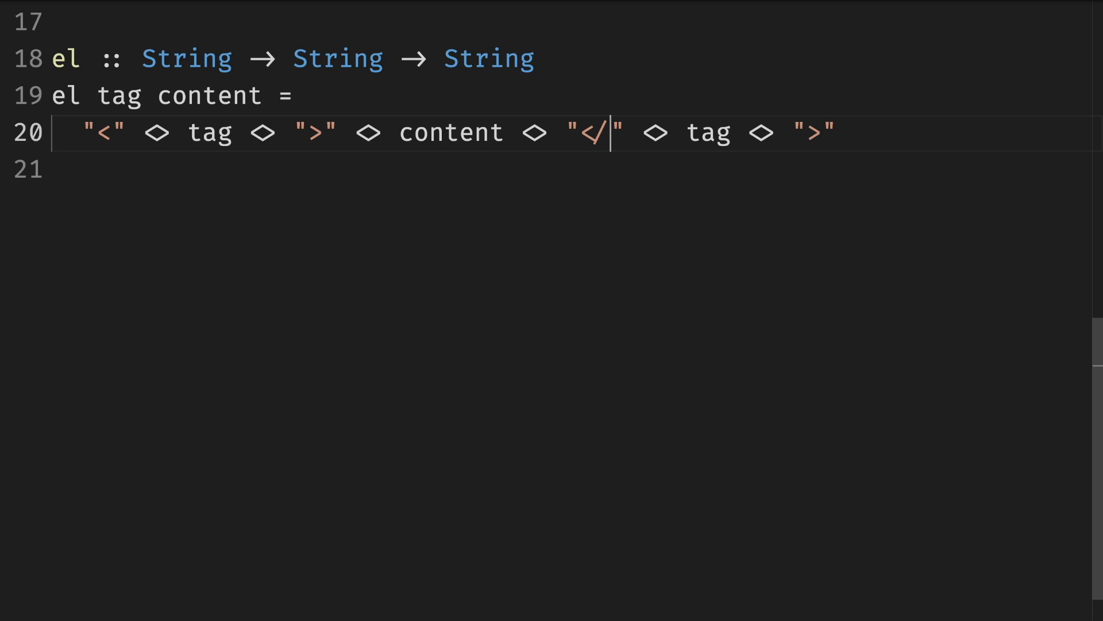
{"action": "scroll", "scroll_direction": "up", "scroll_amount": 3}
{"action": "type", "text": "html_ content = el \"html\" content"}
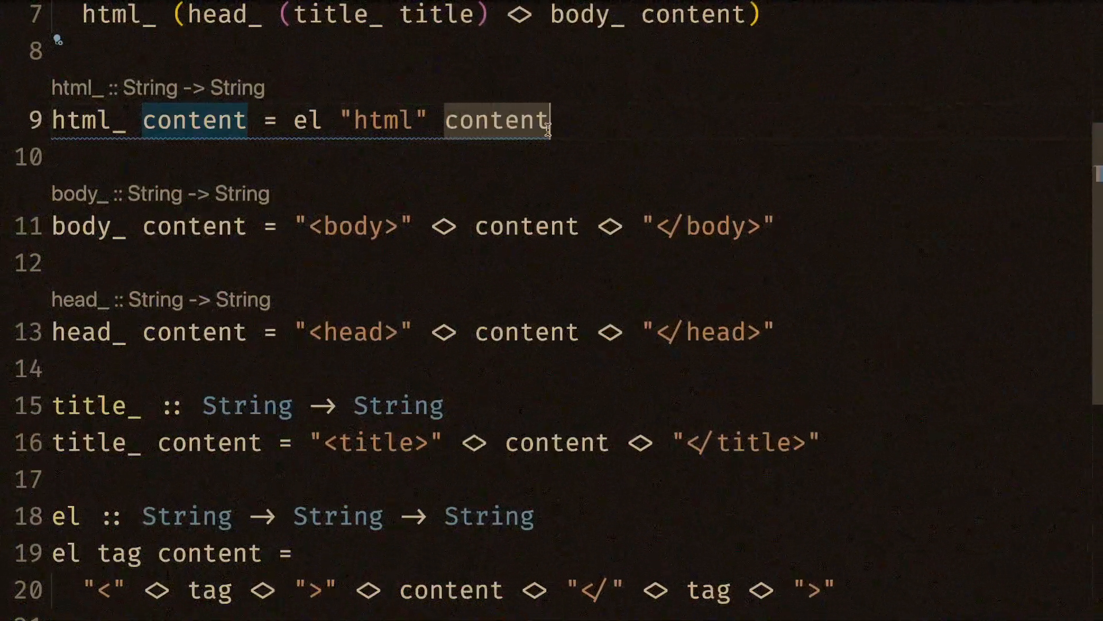
Step: Rewrite the body of html_ as el "html" content
{"action": "key", "text": "BackSpace"}
{"action": "type", "text": "\\<argument> ->"}
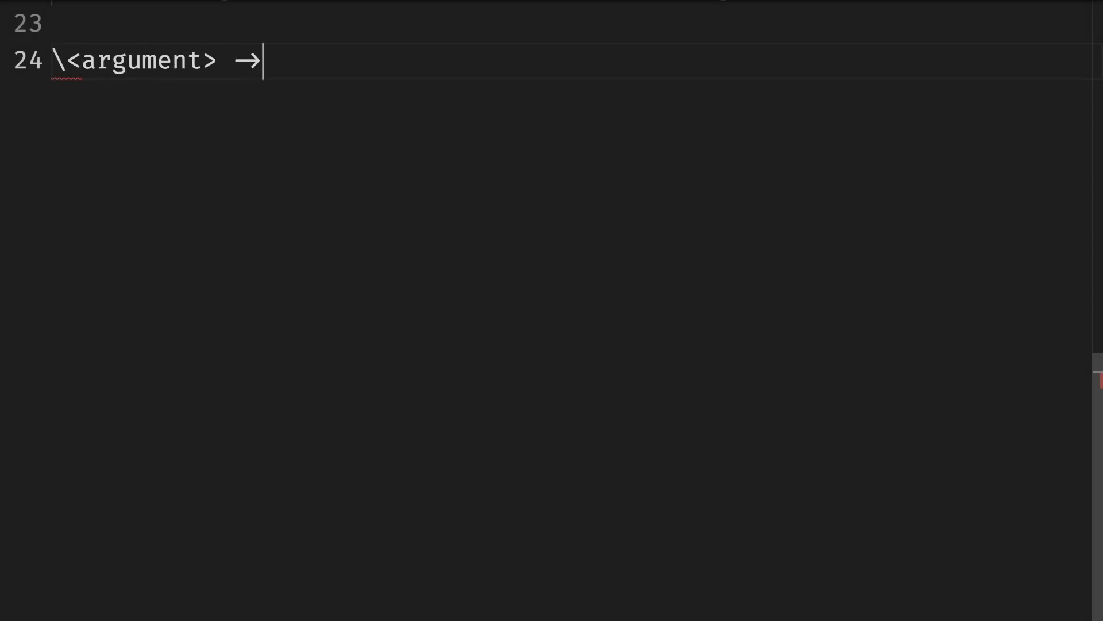
Step: Note the \<argument> → <expression> syntax and define three = (\num1 → \num2 → num1 + num2) 1 2
{"action": "type", "text": "<expression>"}
{"action": "type", "text": "three = ('"}
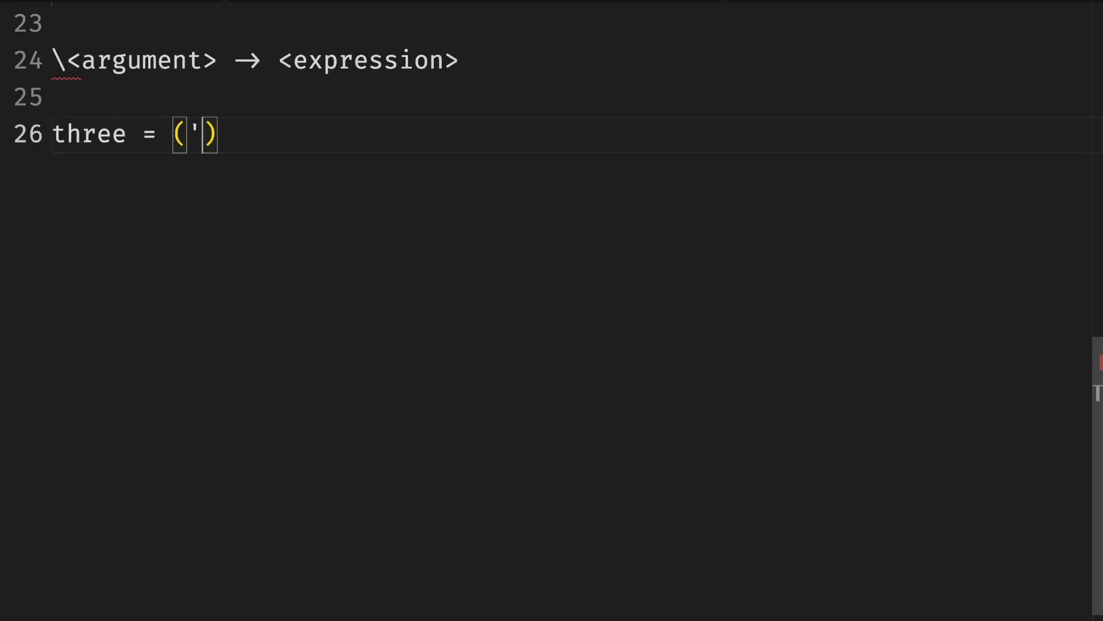
{"action": "type", "text": "\\num1 → \\nu"}
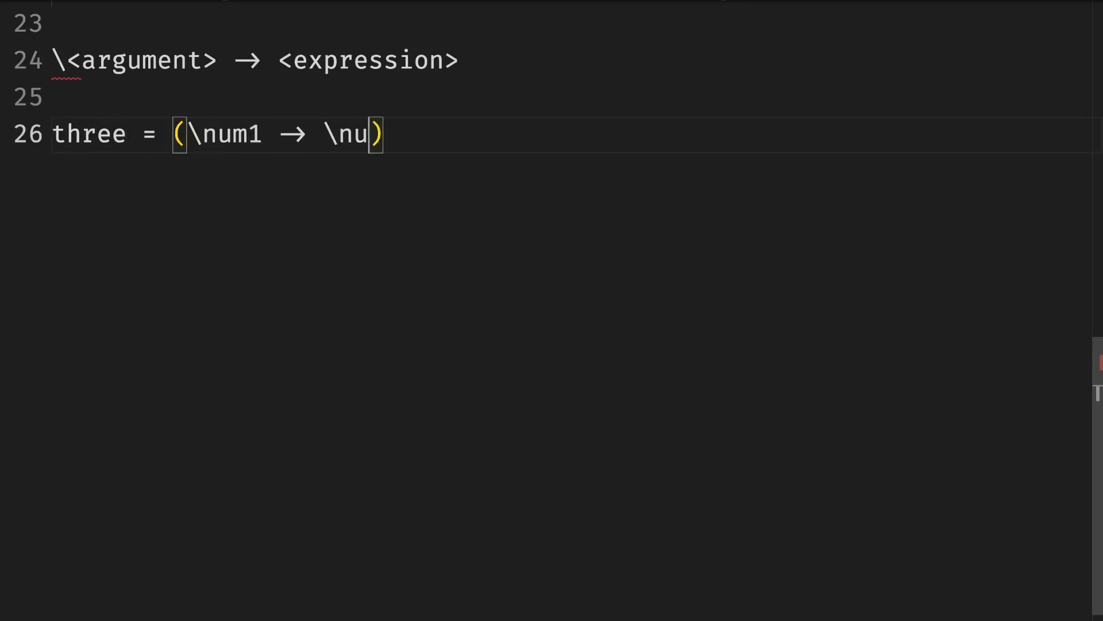
{"action": "type", "text": "m2 → num1 + num2"}
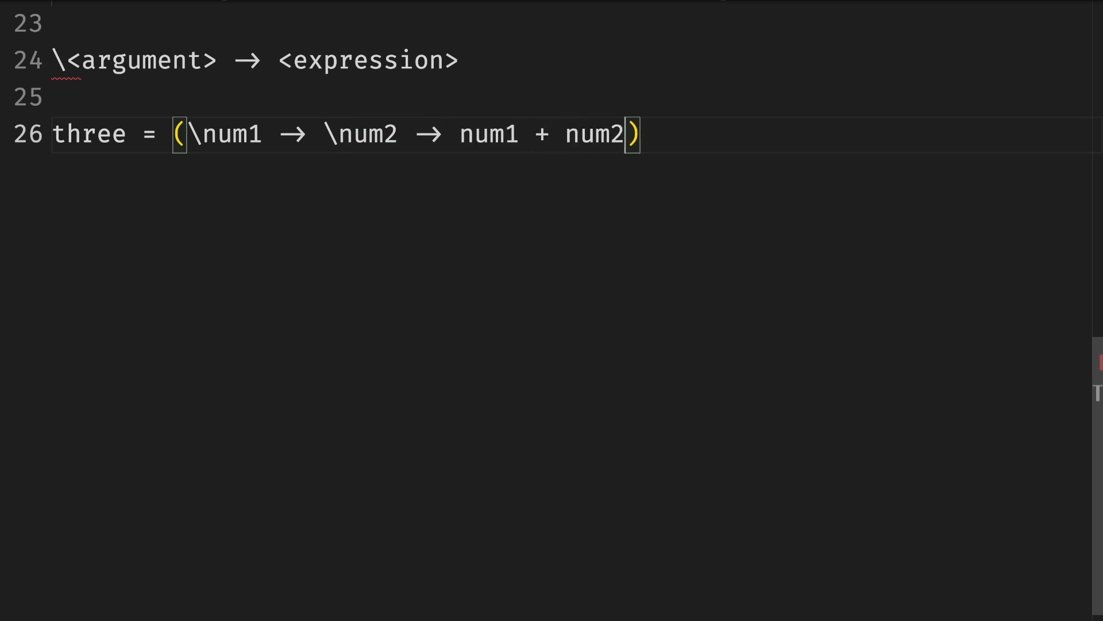
{"action": "type", "text": "1 2"}
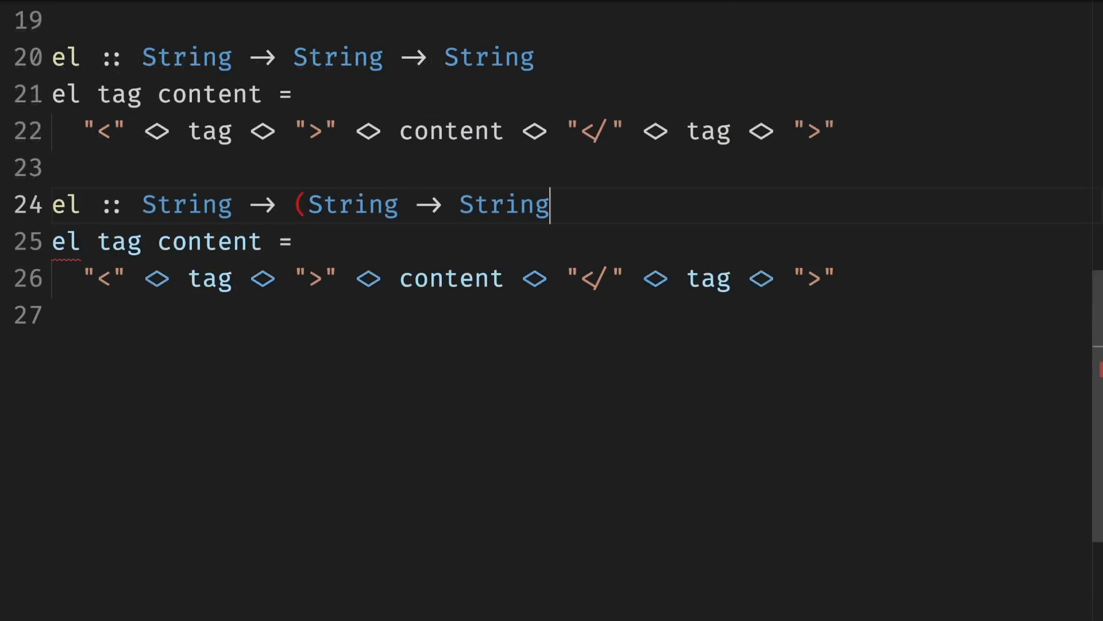
Step: Rewrite the copied definition as the lambda el2 = \tag content -> wrapping content in the tag
{"action": "double_click", "coordinate": [120, 241]}
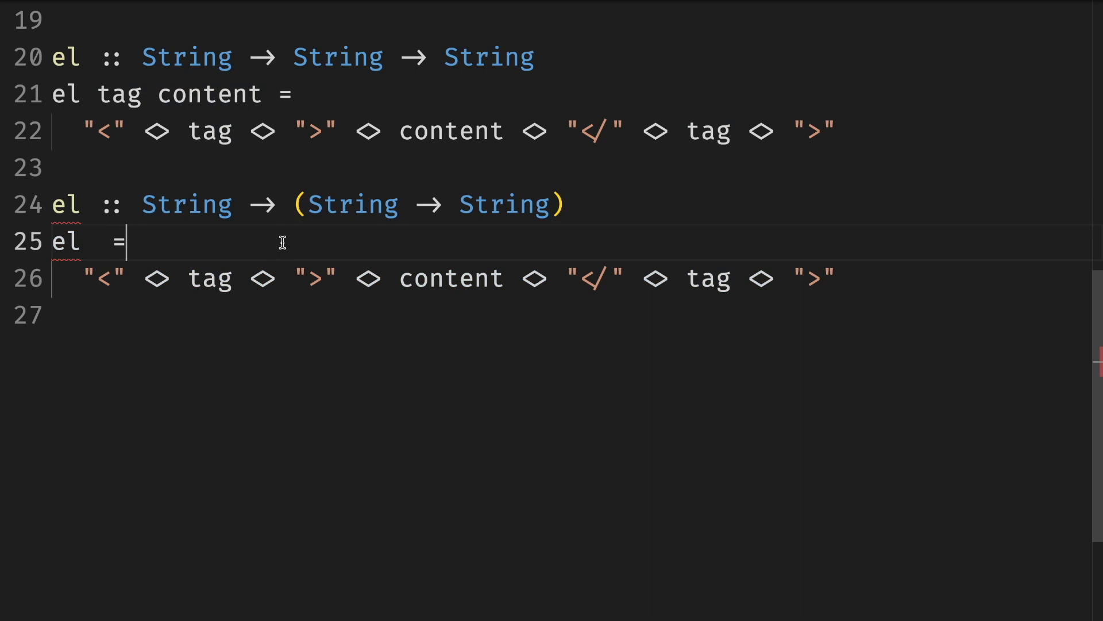
{"action": "type", "text": "\\tag content"}
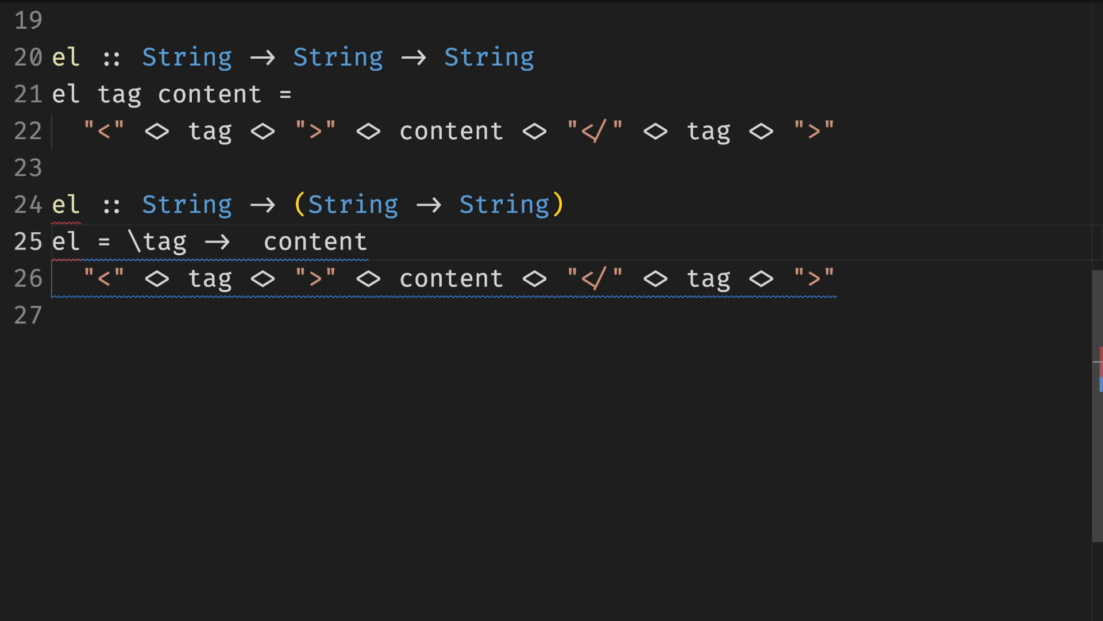
{"action": "type", "text": "\\"}
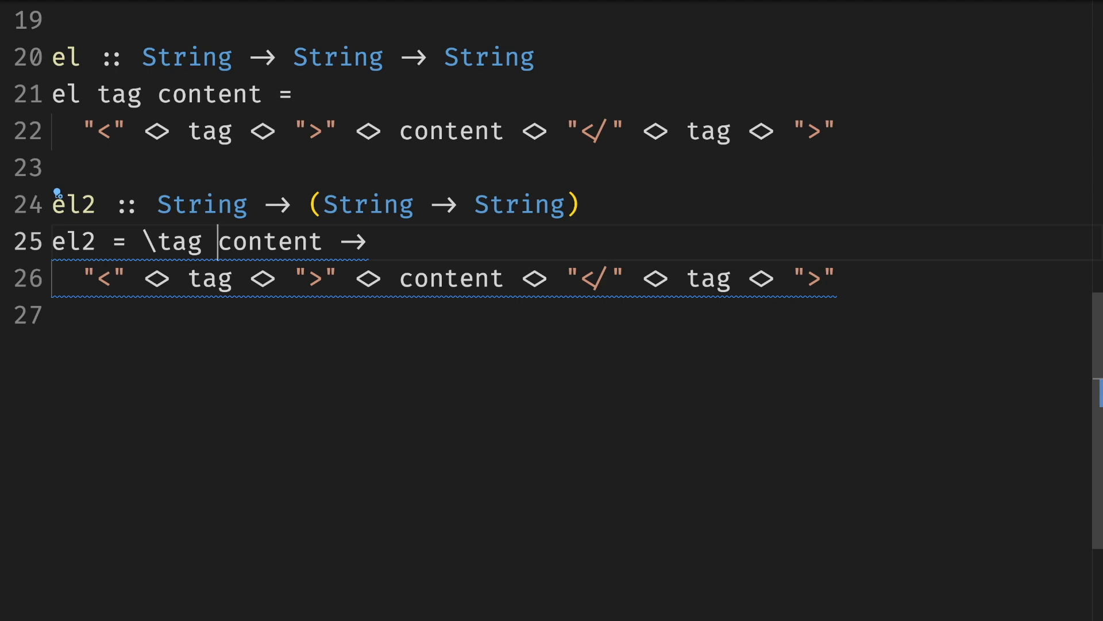
{"action": "scroll", "scroll_direction": "up", "scroll_amount": 3}
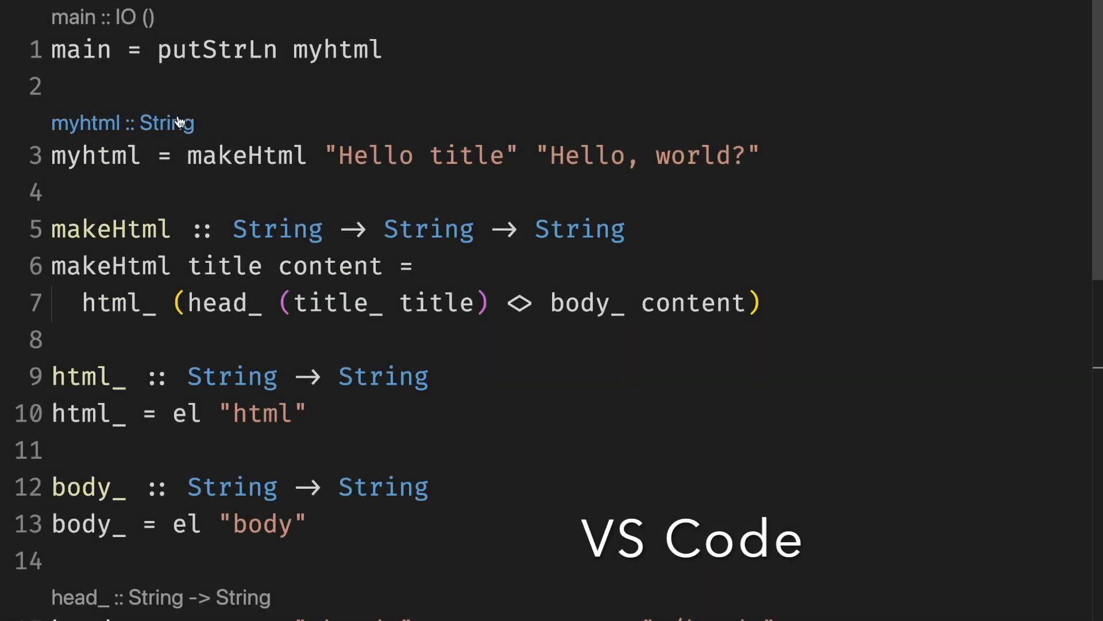
Step: Scroll through the file to review html_ = el "html" and body_ = el "body"
{"action": "scroll", "scroll_direction": "down", "scroll_amount": 3}
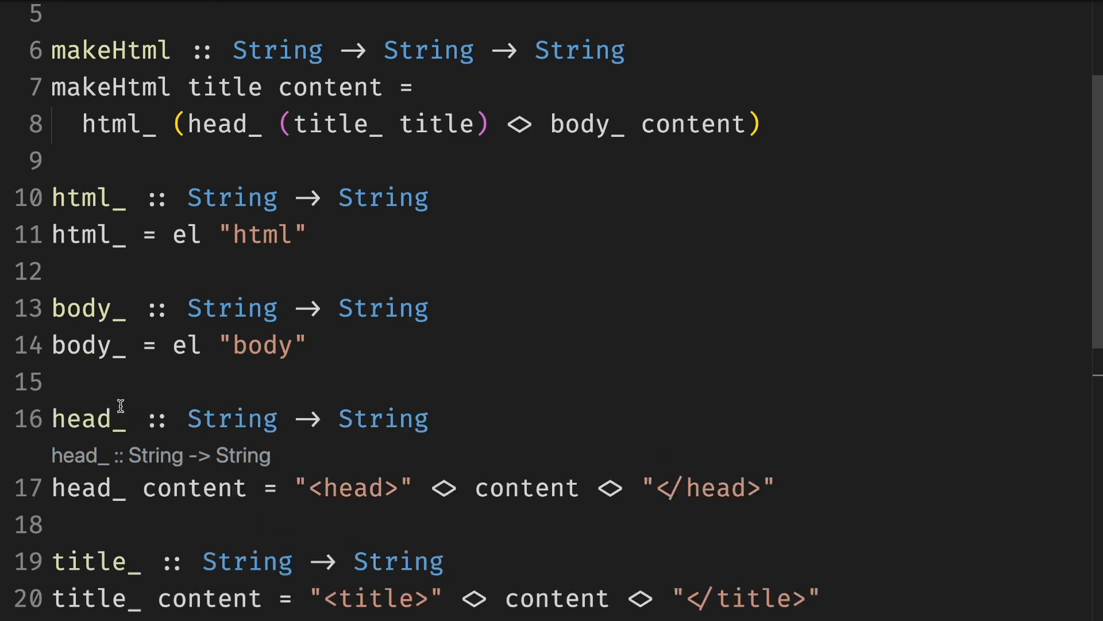
{"action": "scroll", "scroll_direction": "down", "scroll_amount": 3}
{"action": "type", "text": "(h1_ \"Hello, world?\" <> p"}
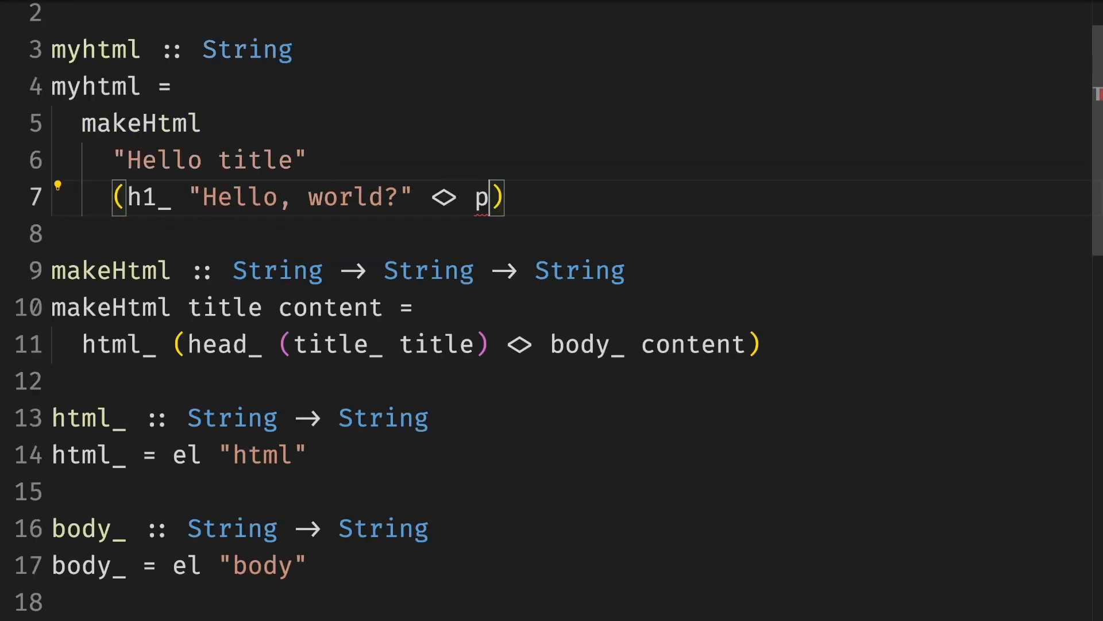
Step: Complete the content argument as h1_ "Hello, world?" <> p_ "My first blog"
{"action": "type", "text": "_ \"My first blog\""}
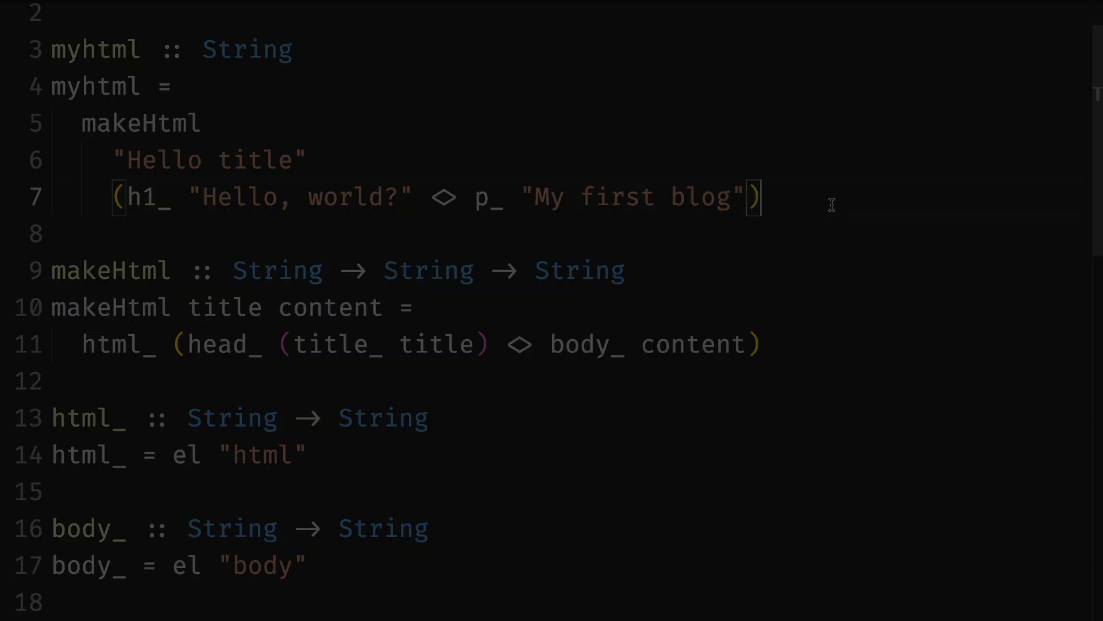